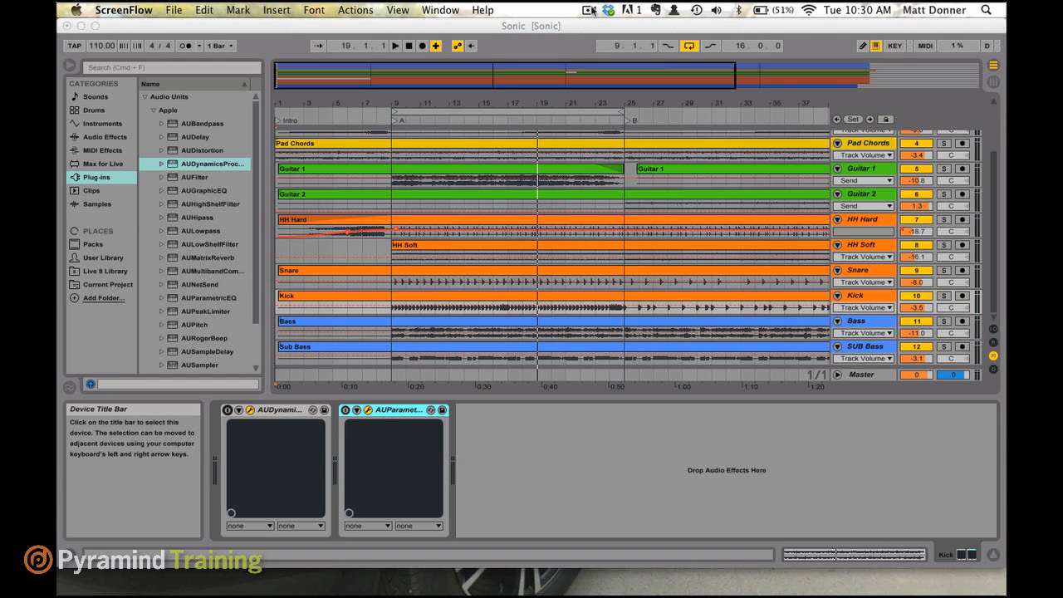
mouse_move(152, 122)
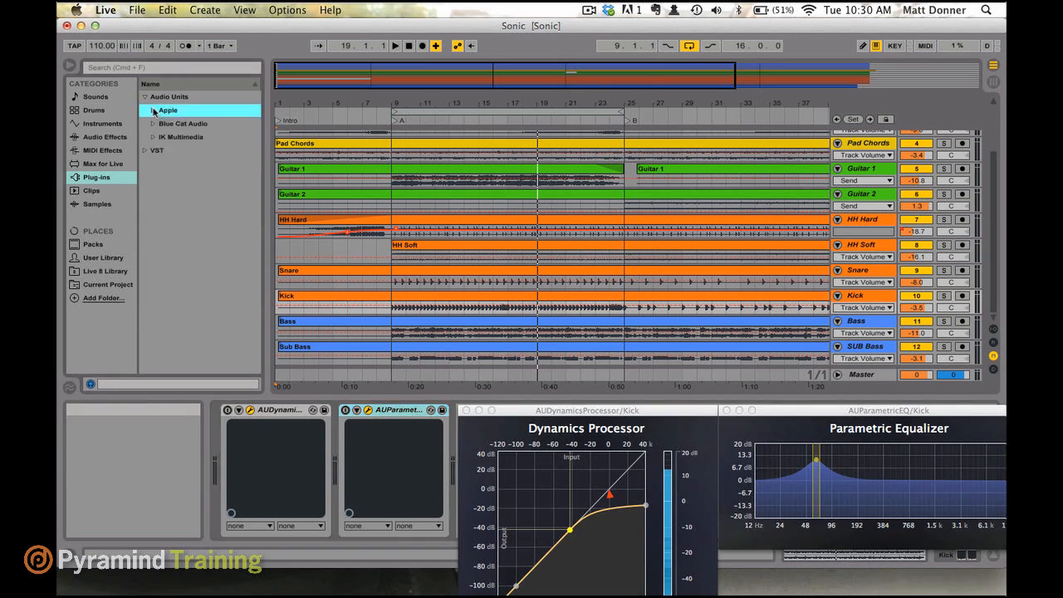
Step: Collapse the Apple plug-in folders and show the built-in Audio Effects category
click(145, 97)
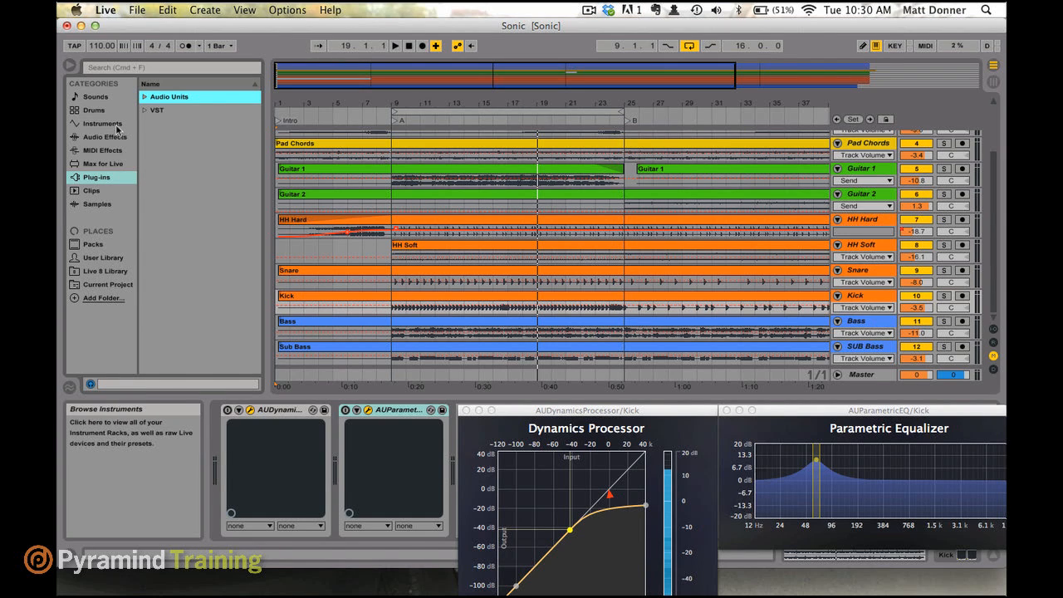
click(168, 97)
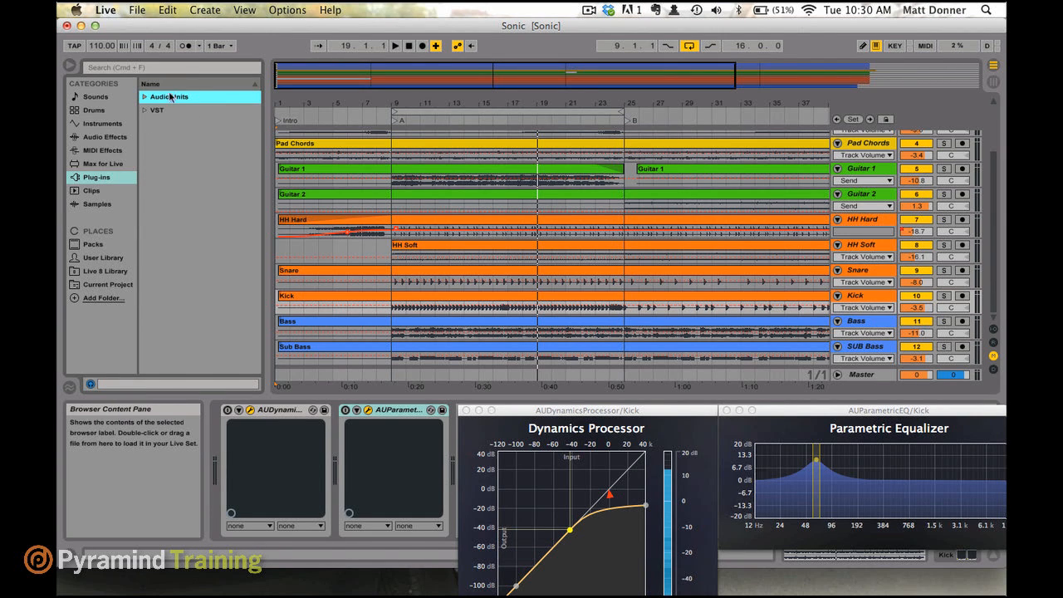
click(104, 138)
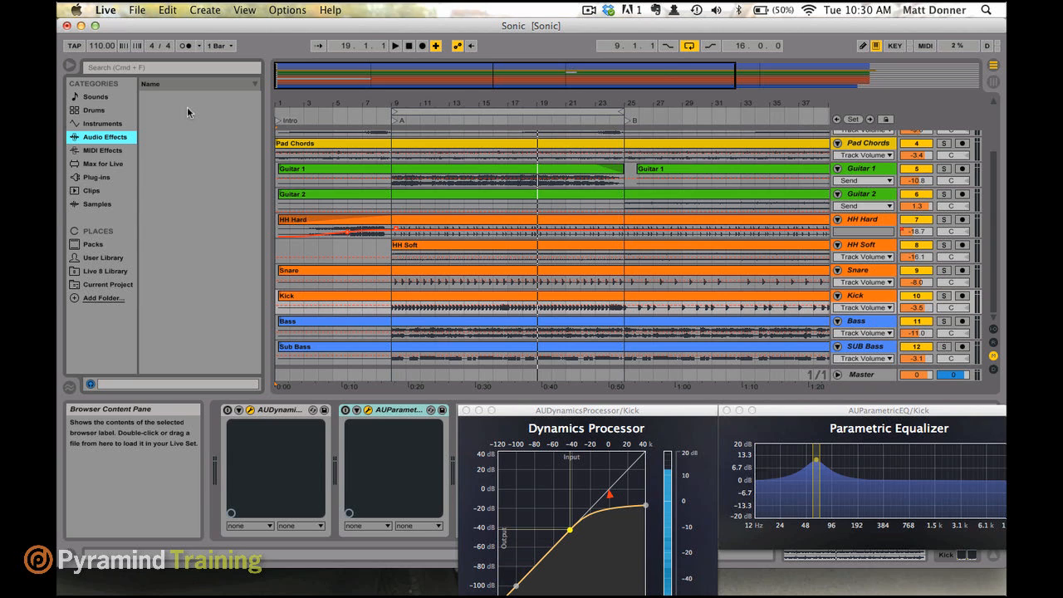
mouse_move(220, 247)
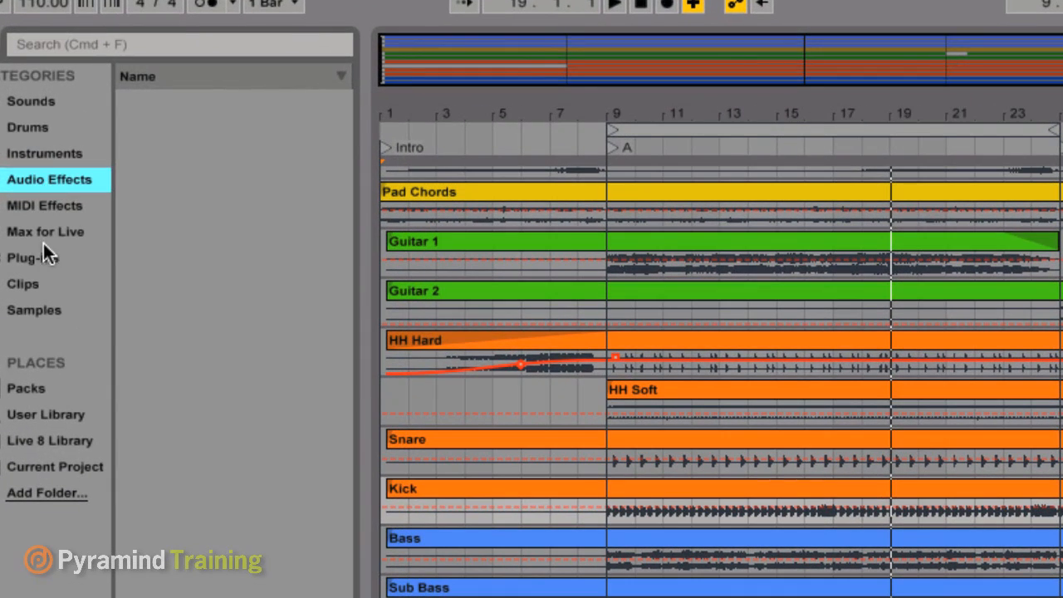
Step: Expand Plug-ins > Audio Units > Apple and highlight AUGraphicEQ, AUParametricEQ, then AUDynamicsProcessor
click(32, 257)
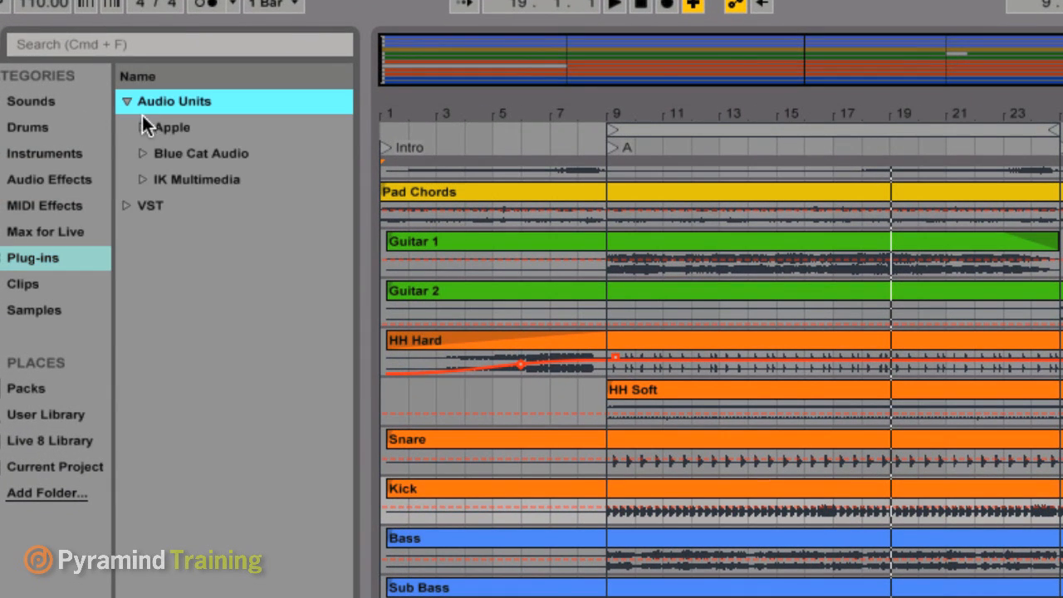
click(164, 127)
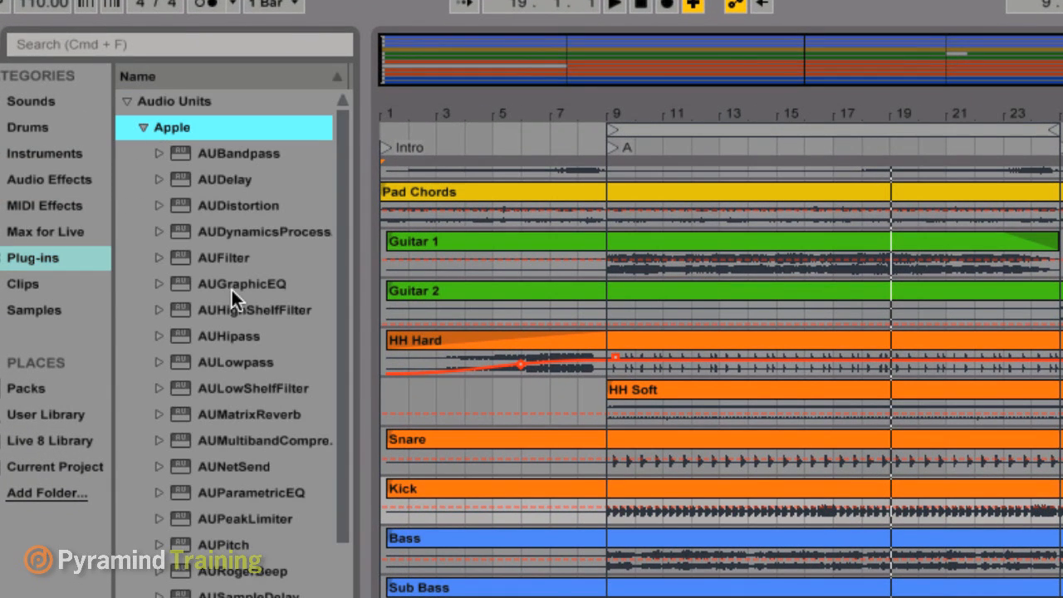
click(242, 283)
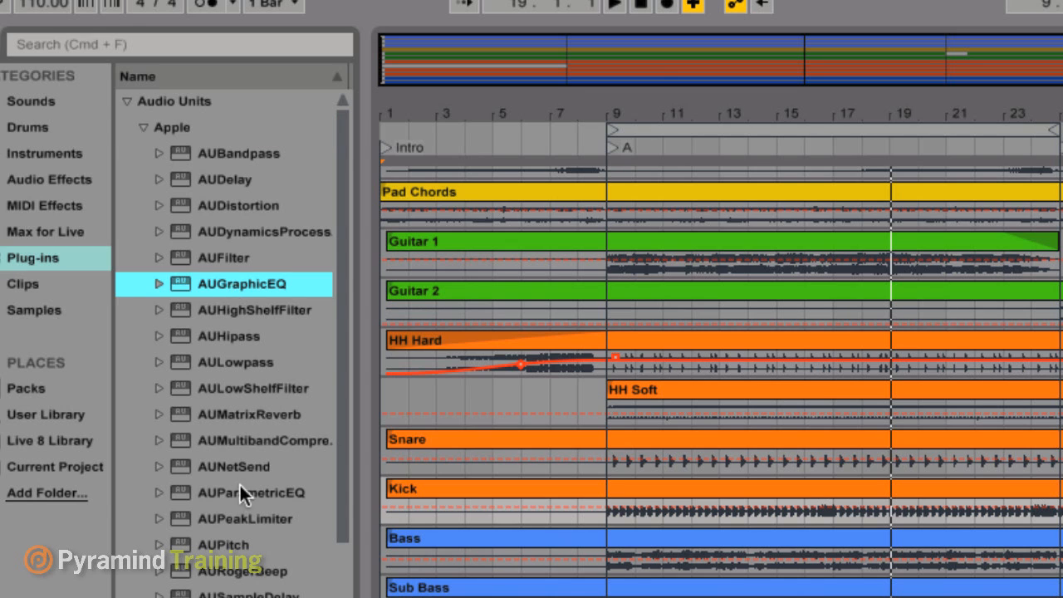
click(249, 493)
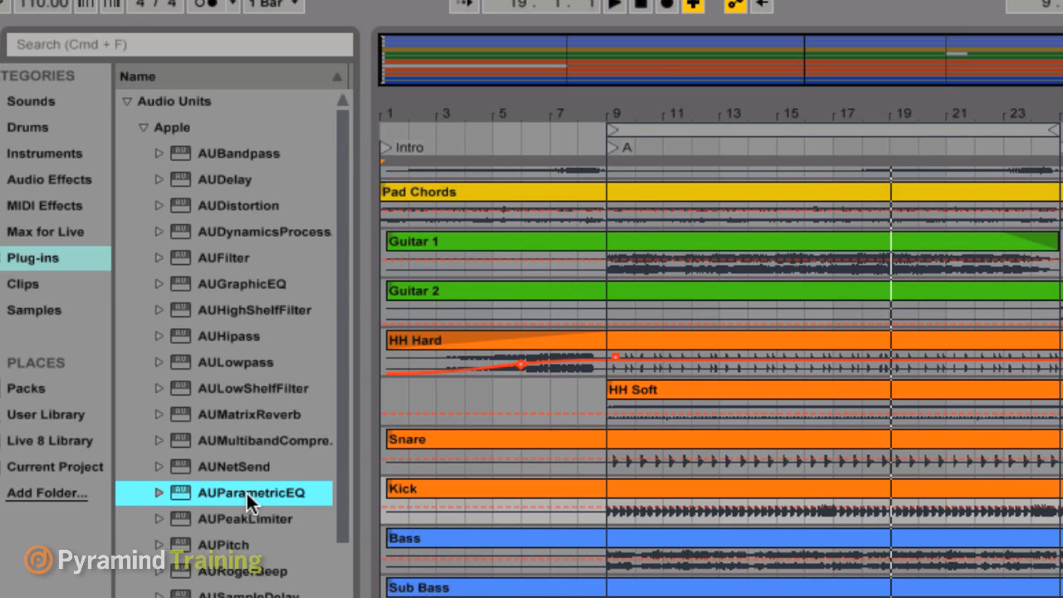
click(249, 232)
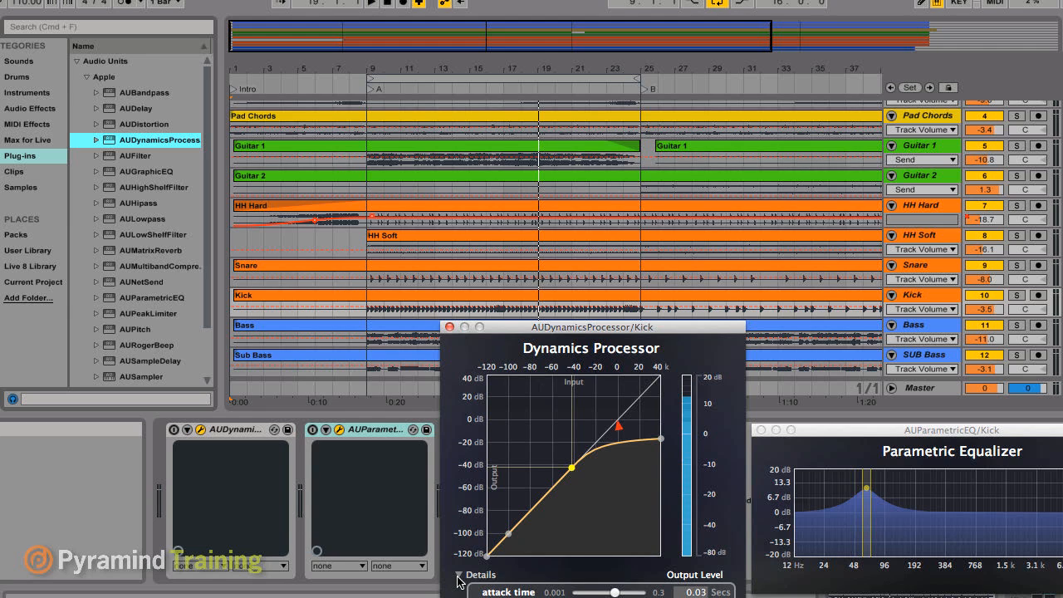
mouse_move(598, 478)
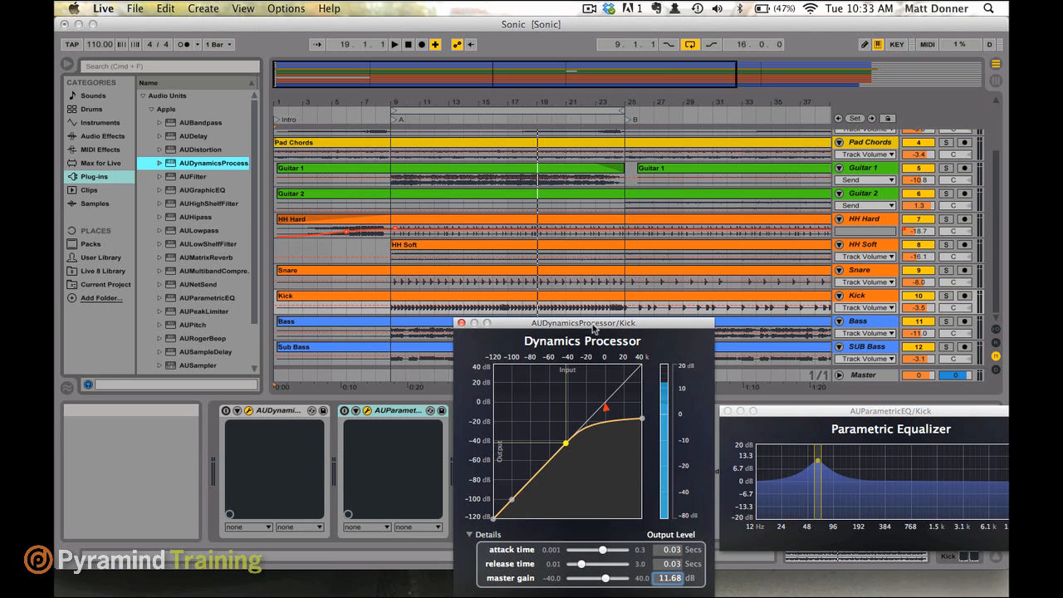
Step: Move the Dynamics Processor window lower to show its attack, release and master gain settings
drag(588, 323, 586, 370)
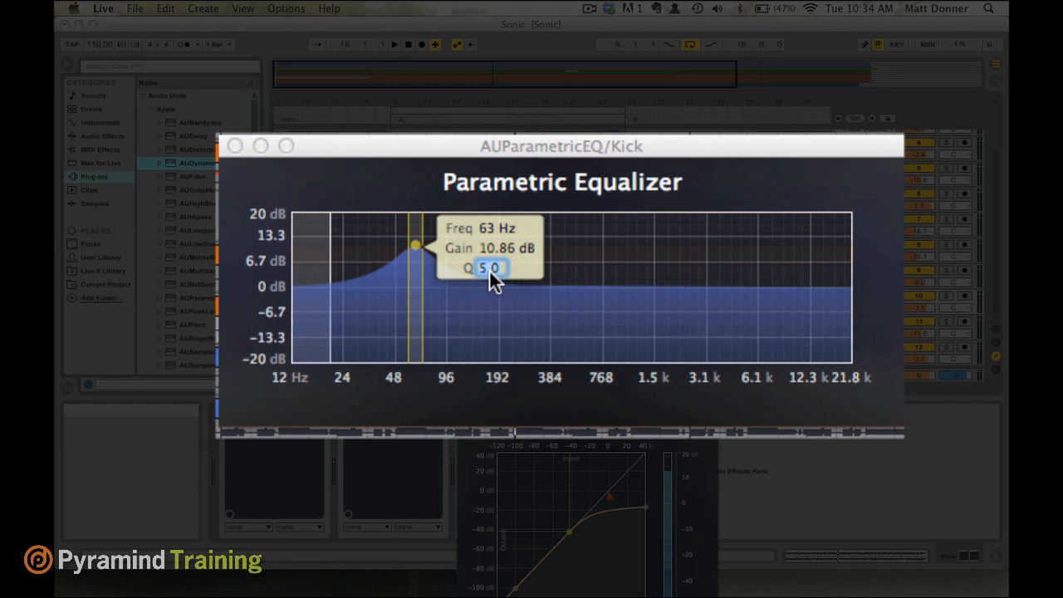
Step: Try Q 10 on the 63 Hz boost, then set a narrow Q of 5
text(10)
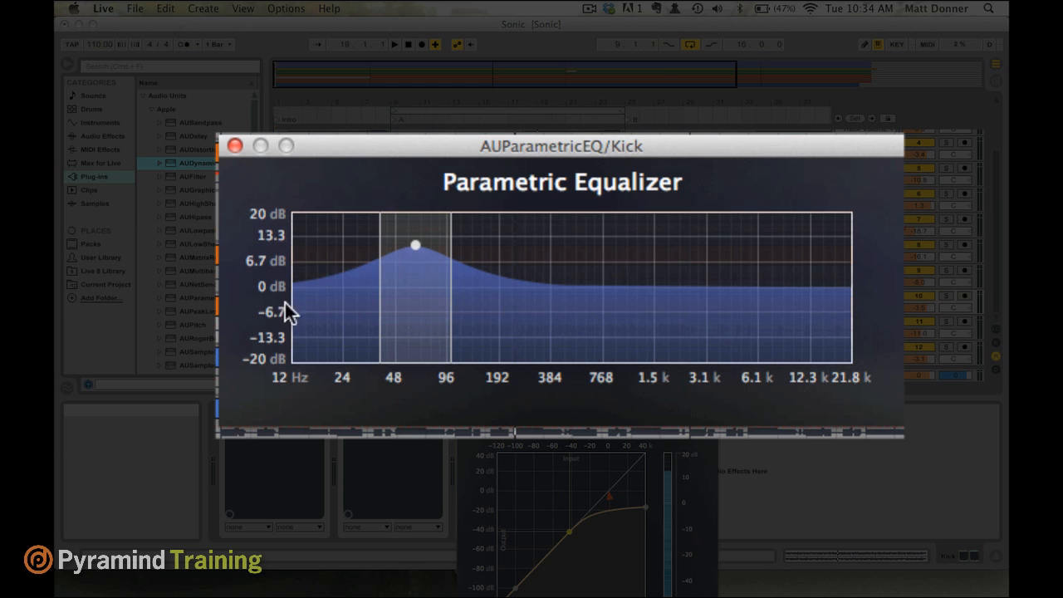
mouse_move(414, 259)
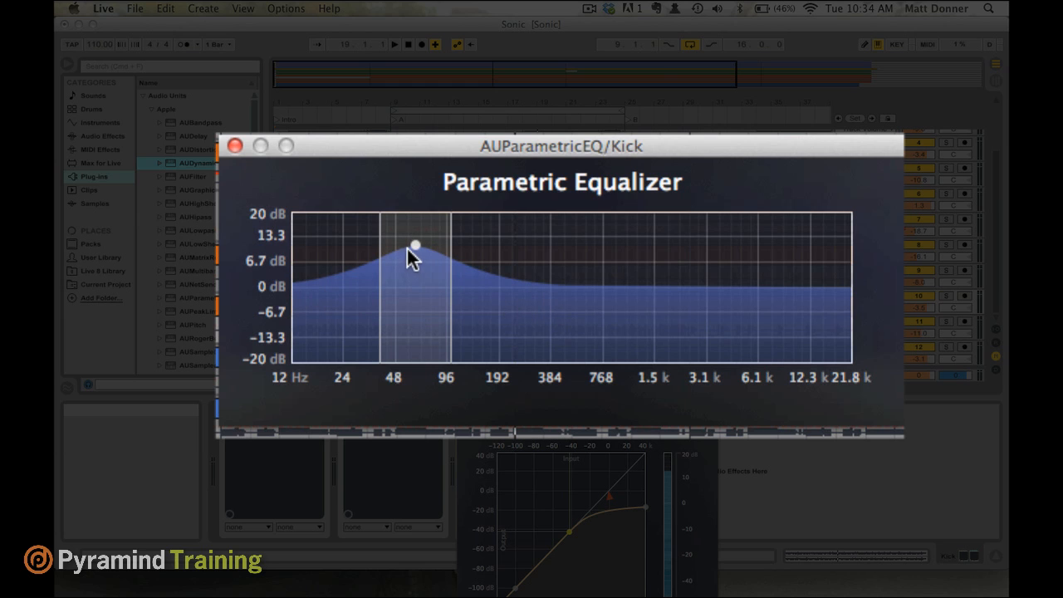
drag(415, 244, 396, 243)
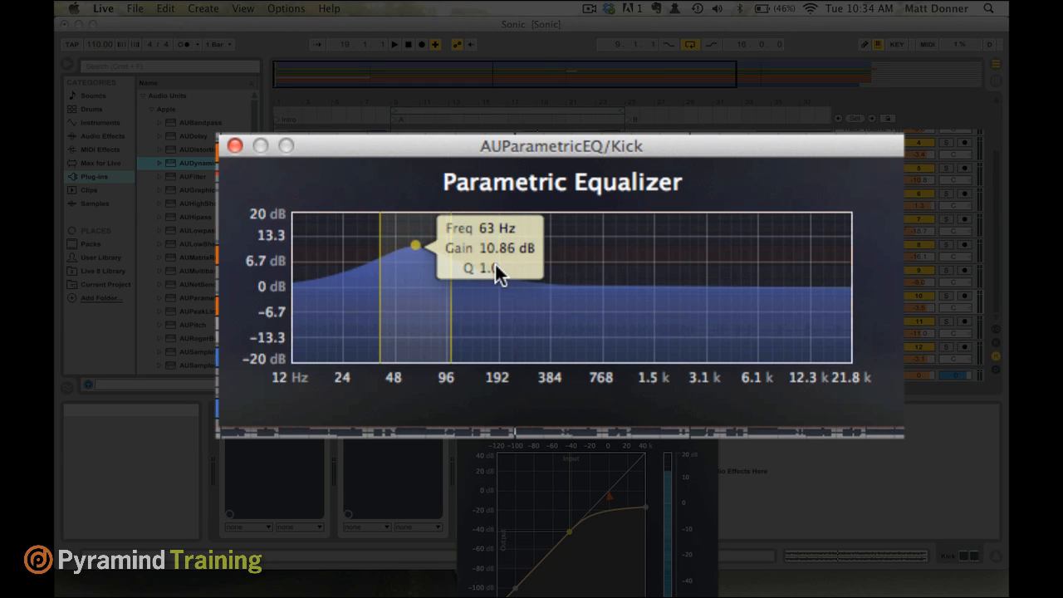
text(5)
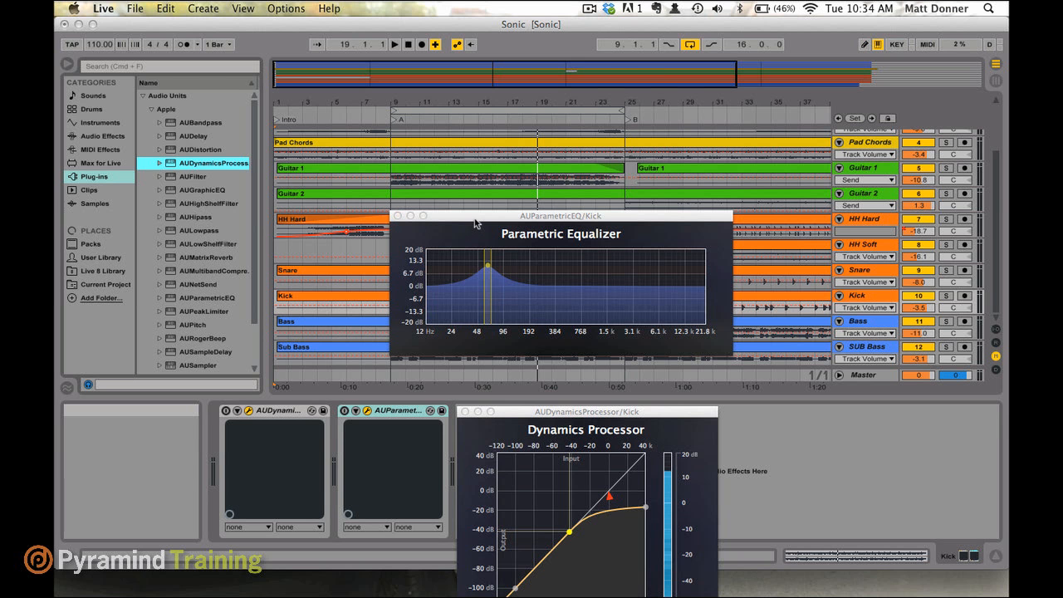
Step: Drag the AUParametricEQ window to the lower right next to the Dynamics Processor
drag(560, 216, 863, 403)
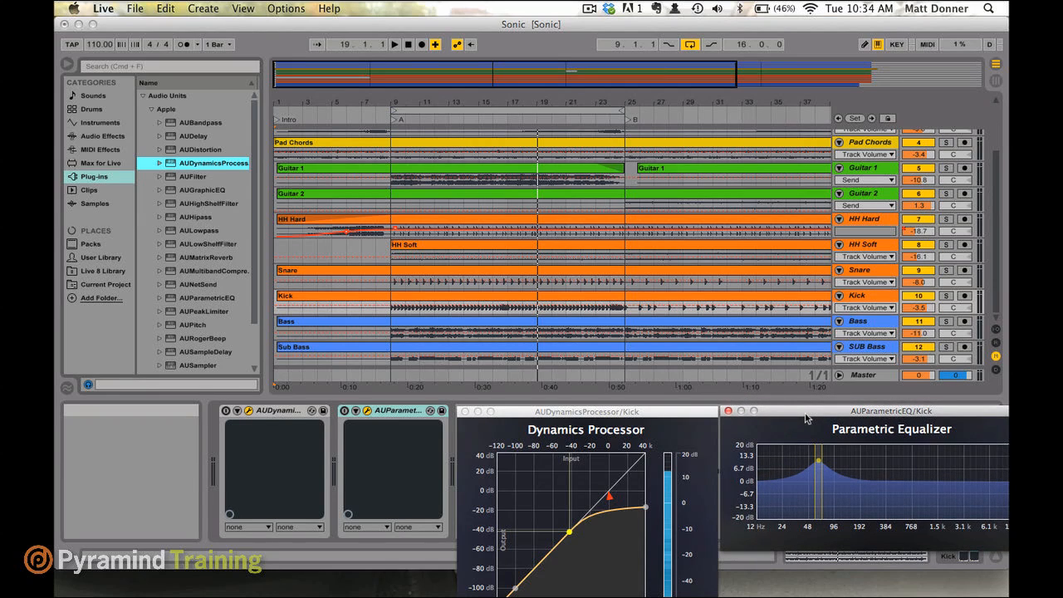
mouse_move(652, 434)
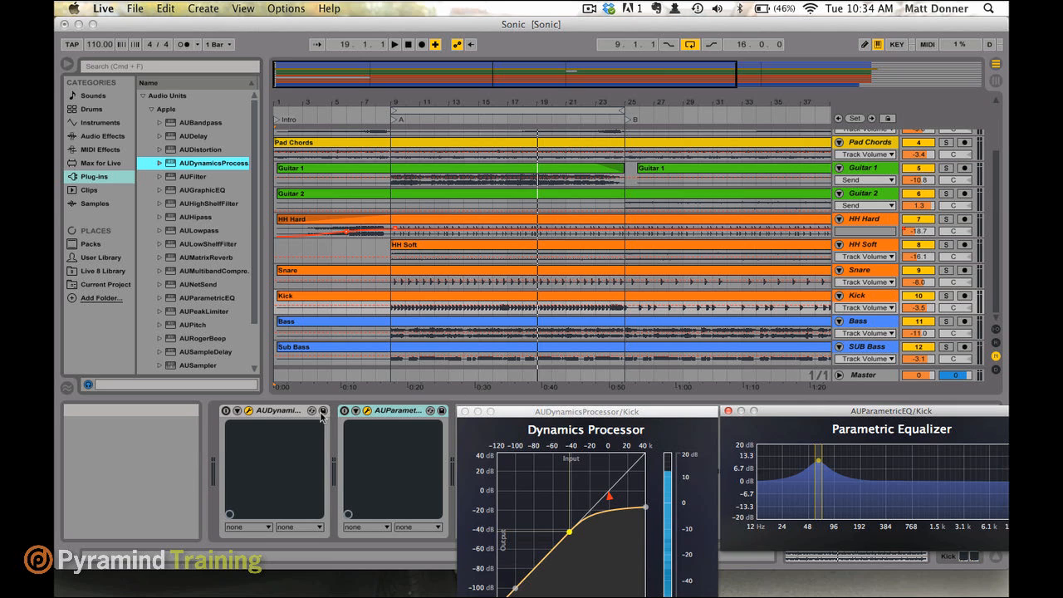
mouse_move(292, 423)
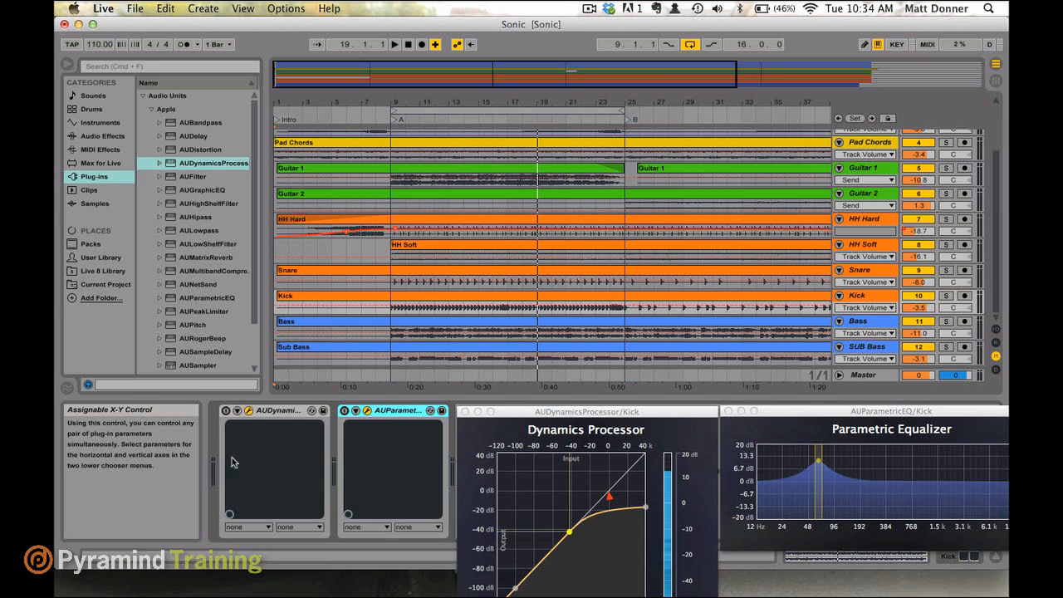
mouse_move(401, 506)
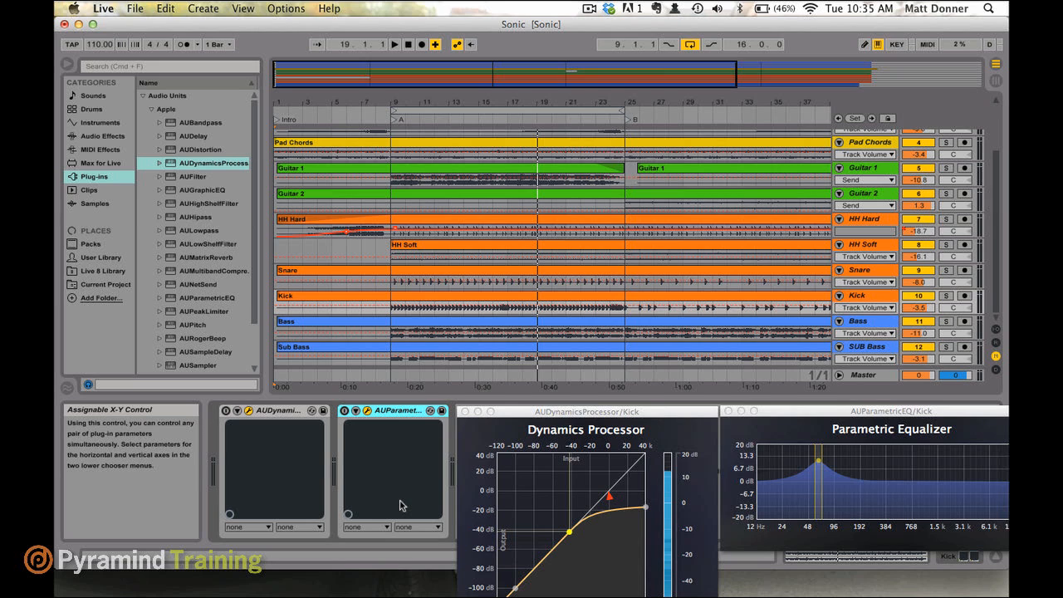
mouse_move(311, 471)
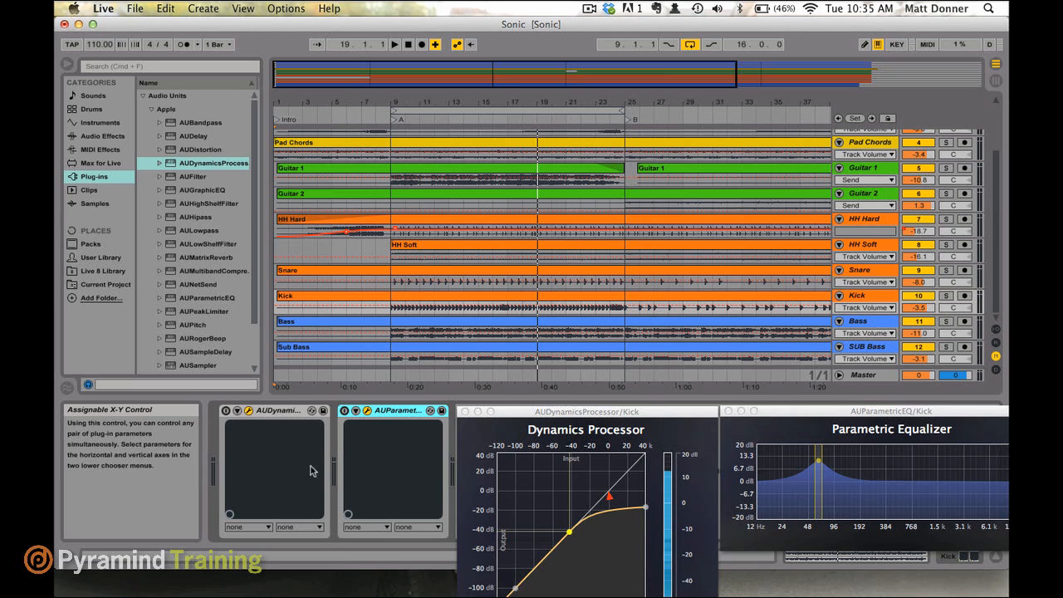
mouse_move(299, 463)
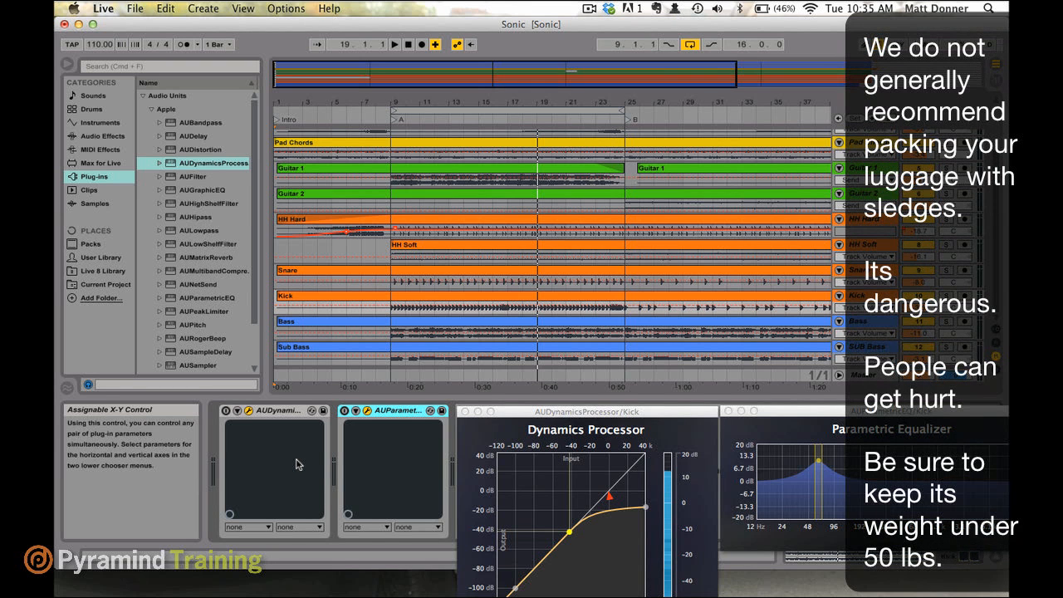
click(270, 411)
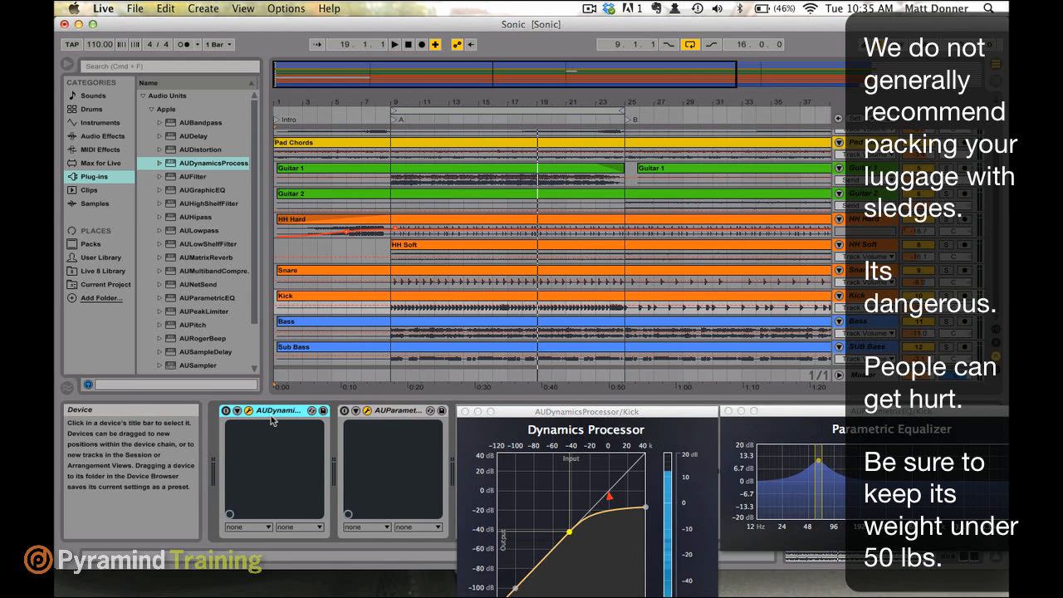
click(398, 411)
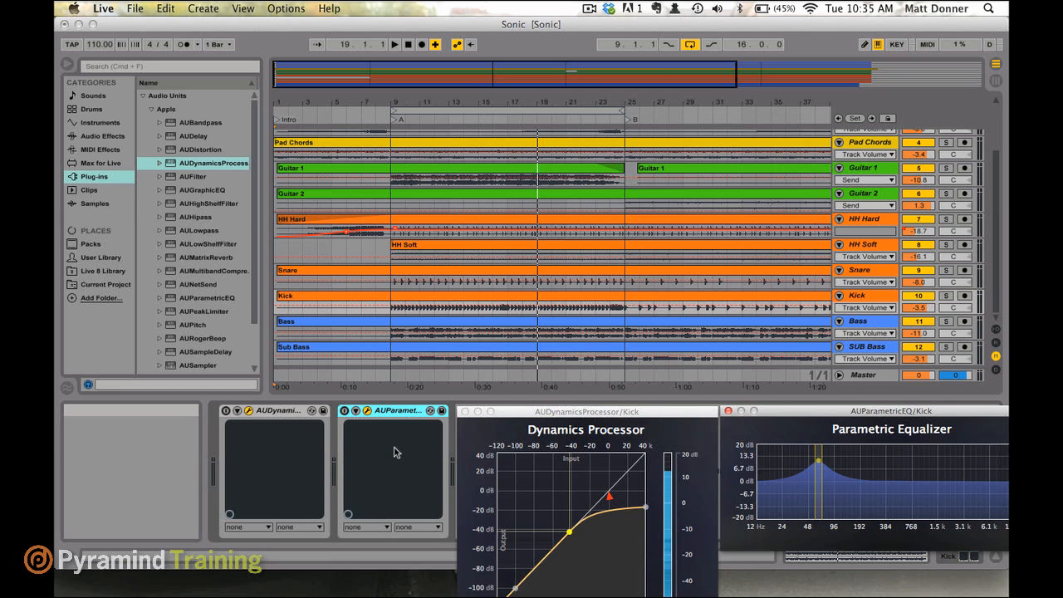
mouse_move(400, 415)
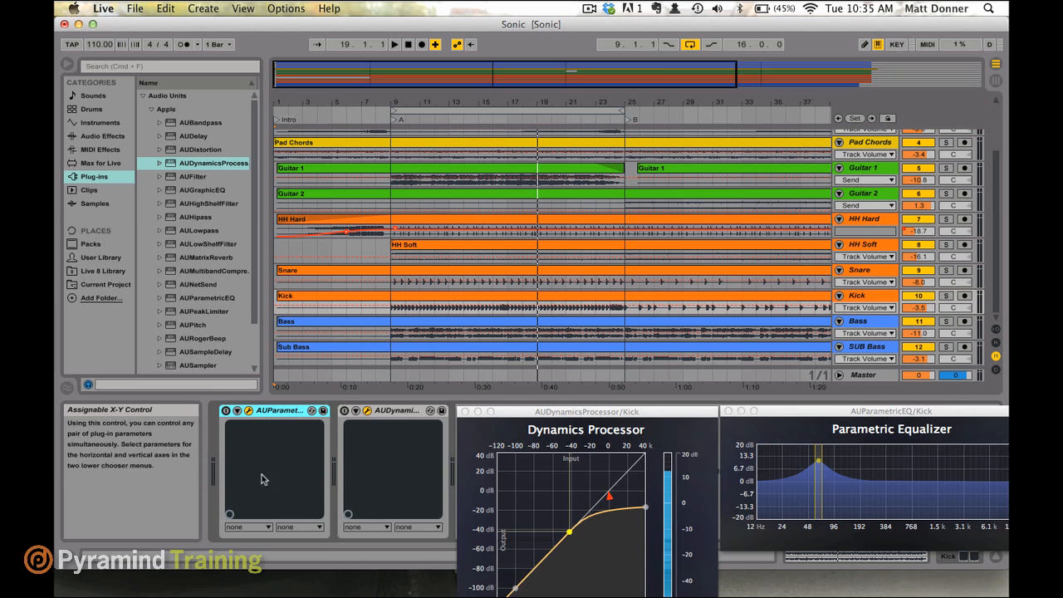
mouse_move(278, 461)
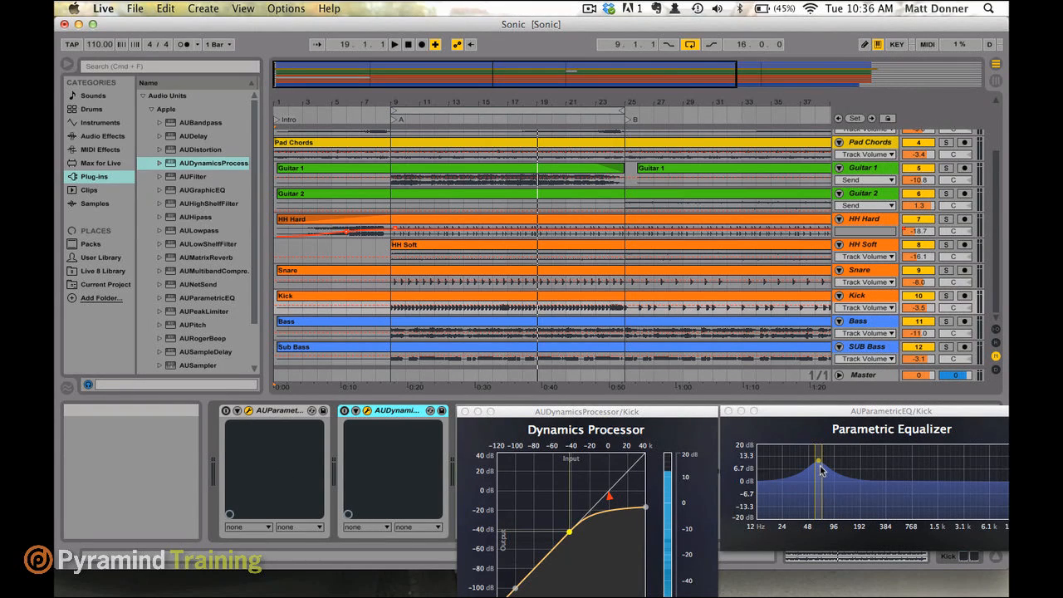
mouse_move(503, 496)
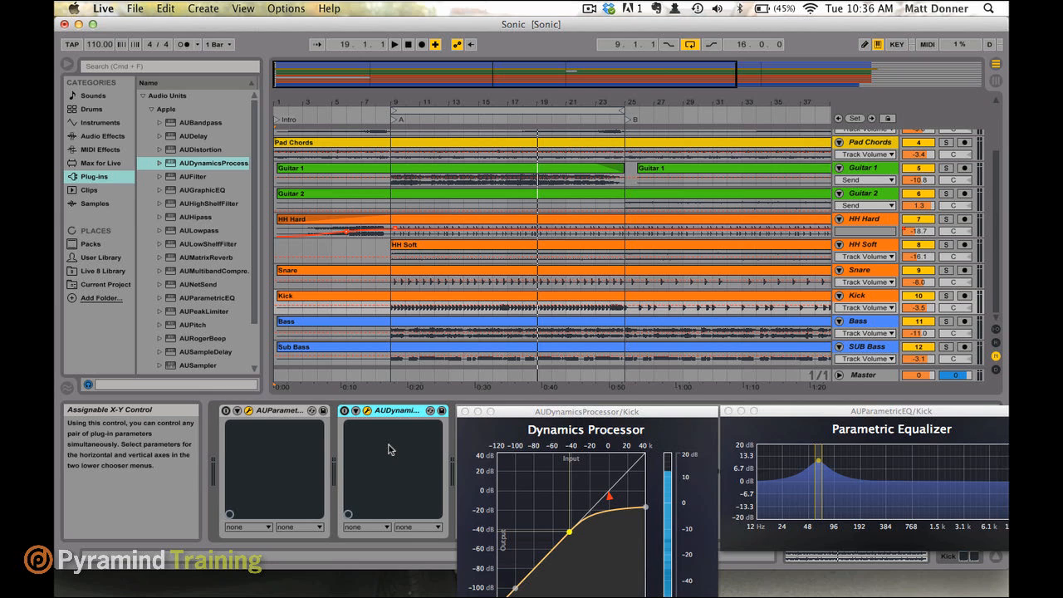
mouse_move(267, 451)
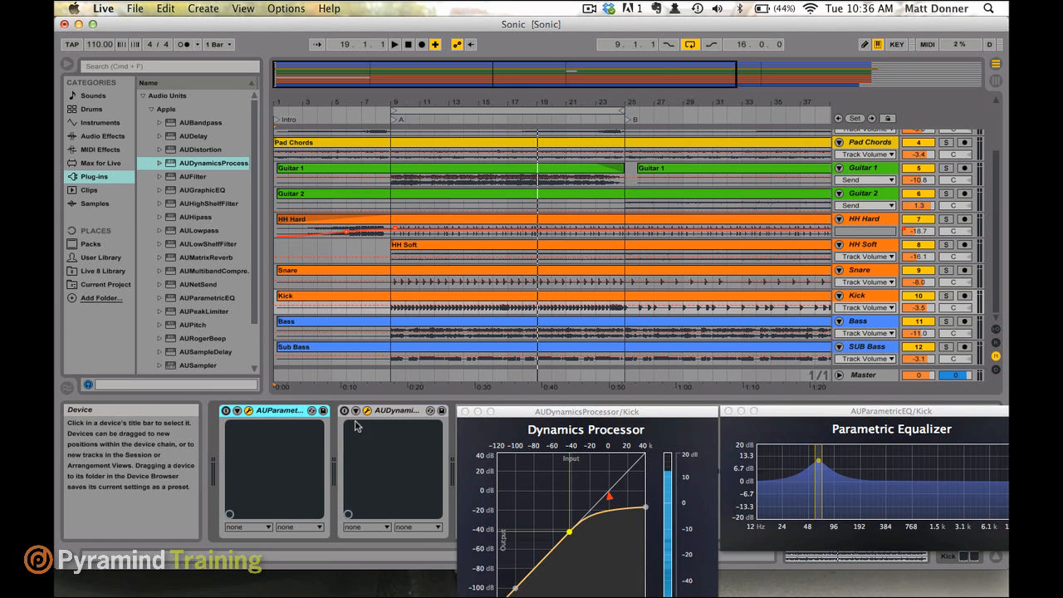
click(390, 411)
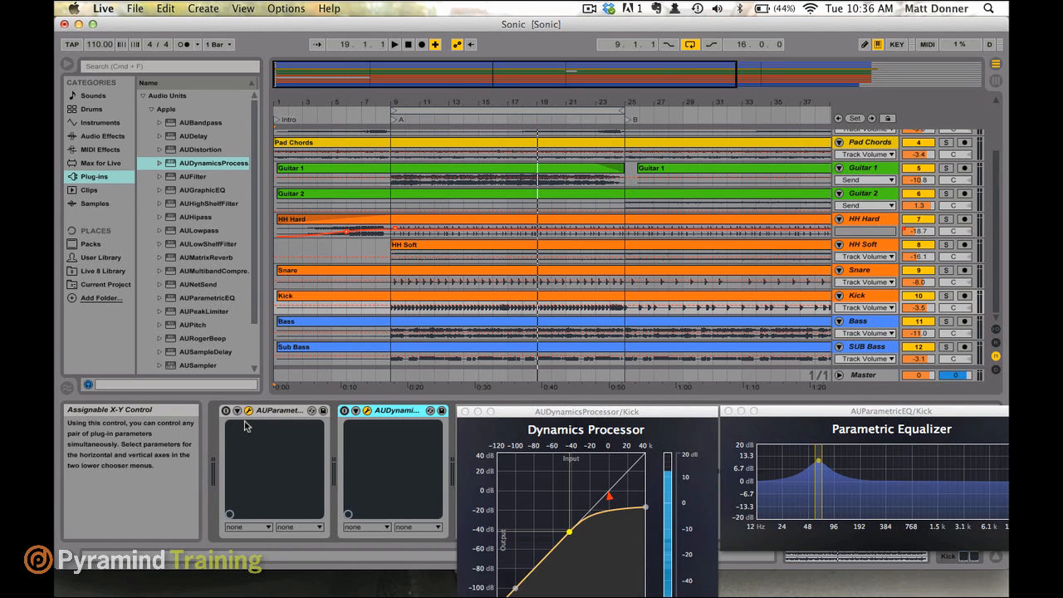
mouse_move(274, 422)
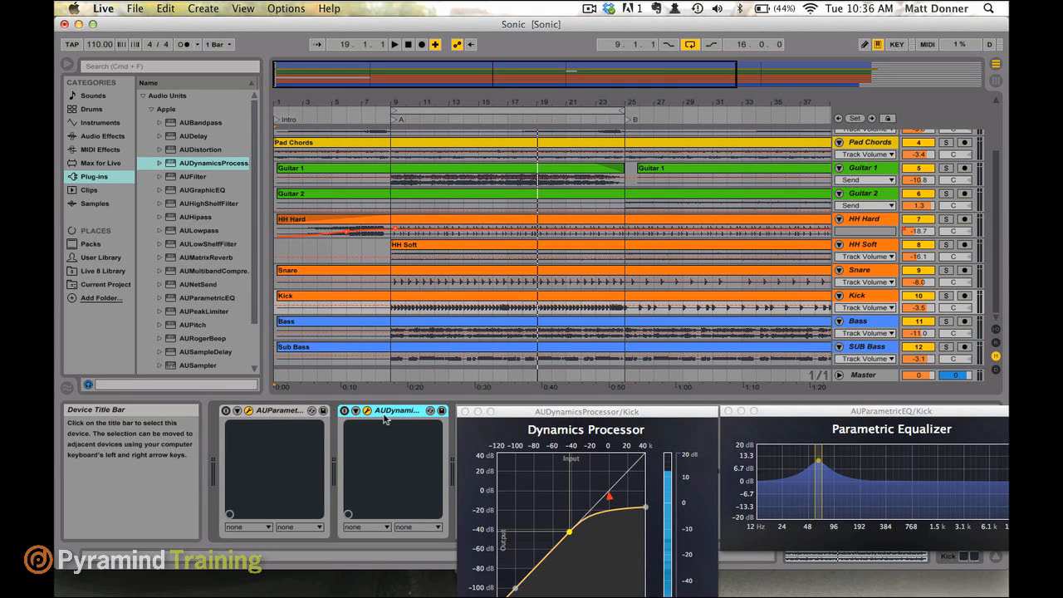
click(274, 410)
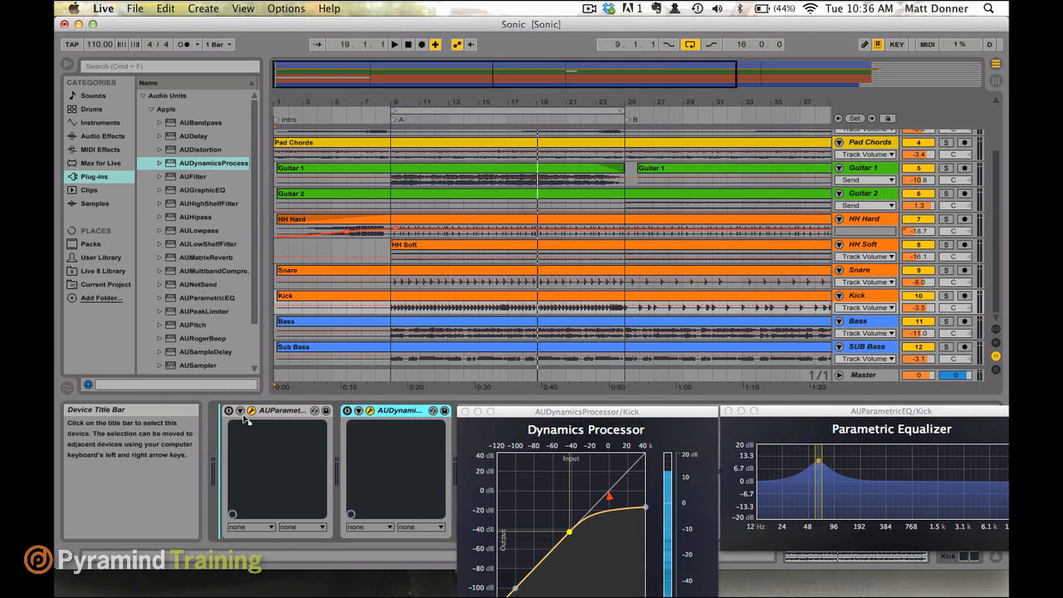
click(274, 410)
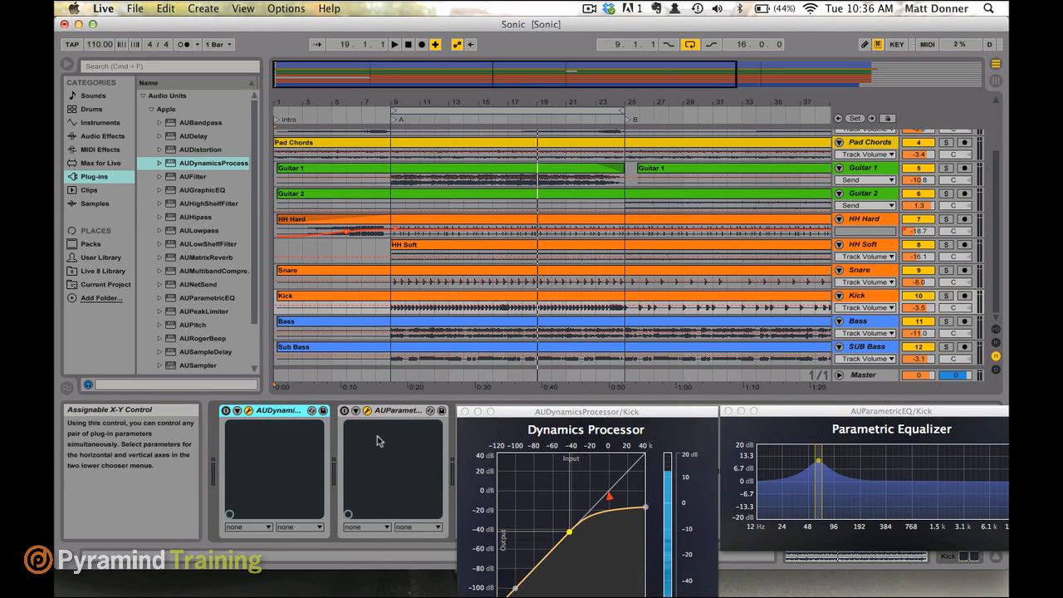
mouse_move(391, 451)
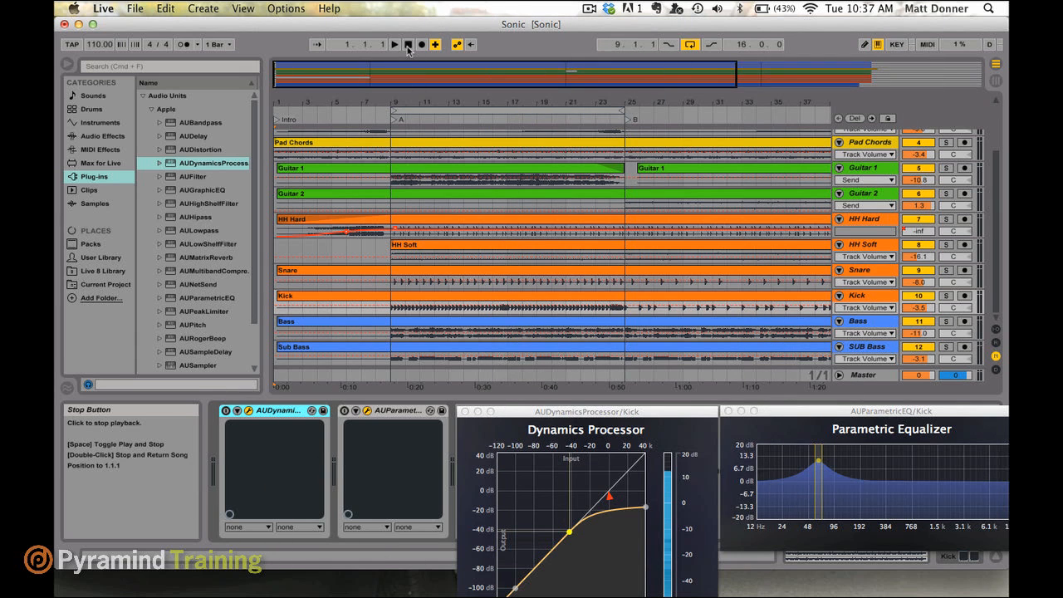
Step: Return to 1.1.1, play the arrangement to hear compression before EQ, then stop
click(407, 44)
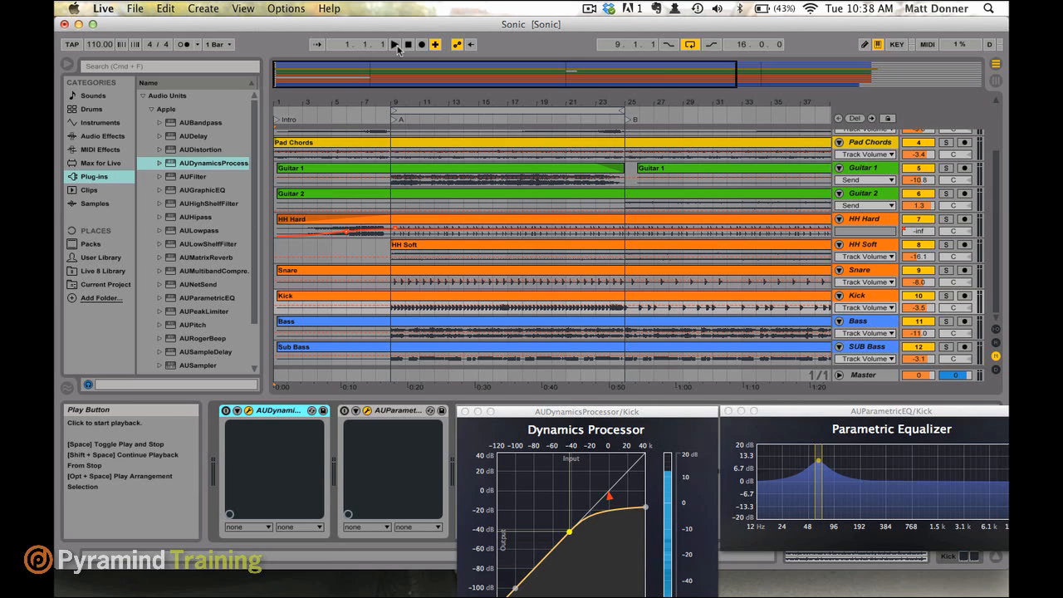
click(394, 44)
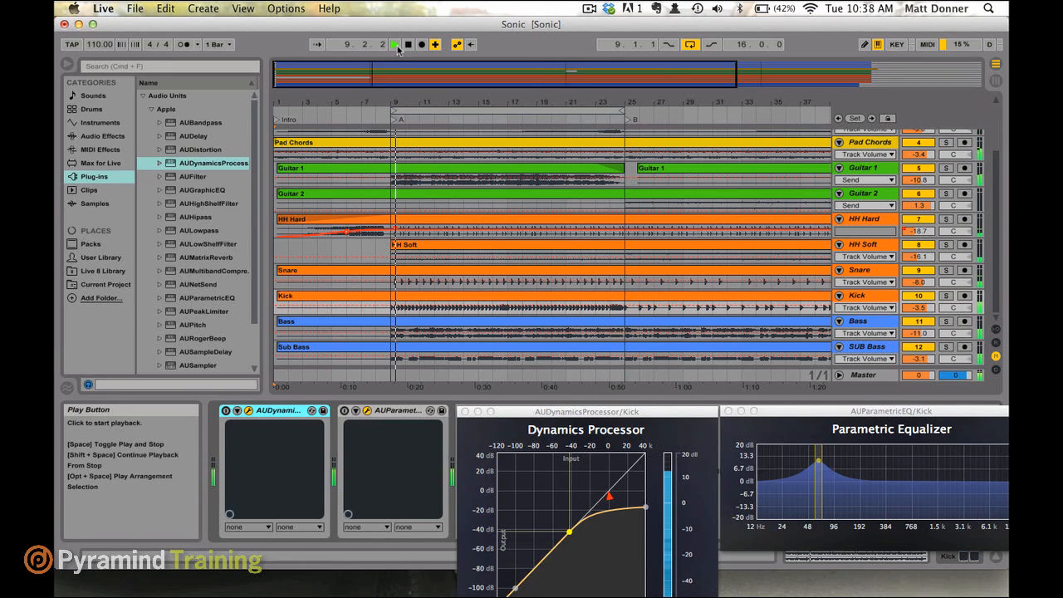
click(394, 44)
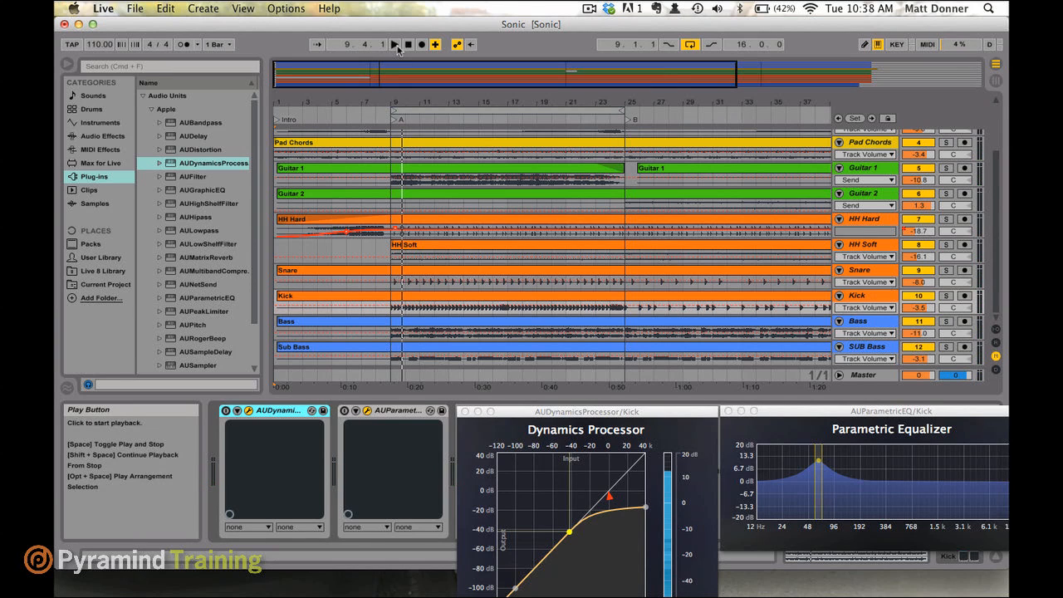
click(411, 44)
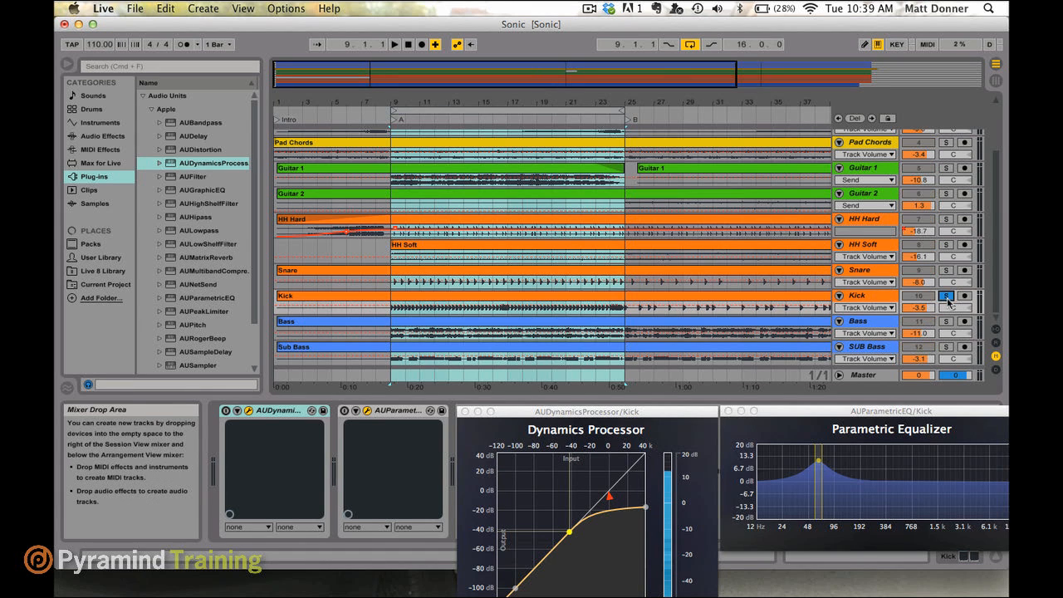
Step: Solo the Kick, play bars 9–25, and select the Dynamics Processor device
click(382, 44)
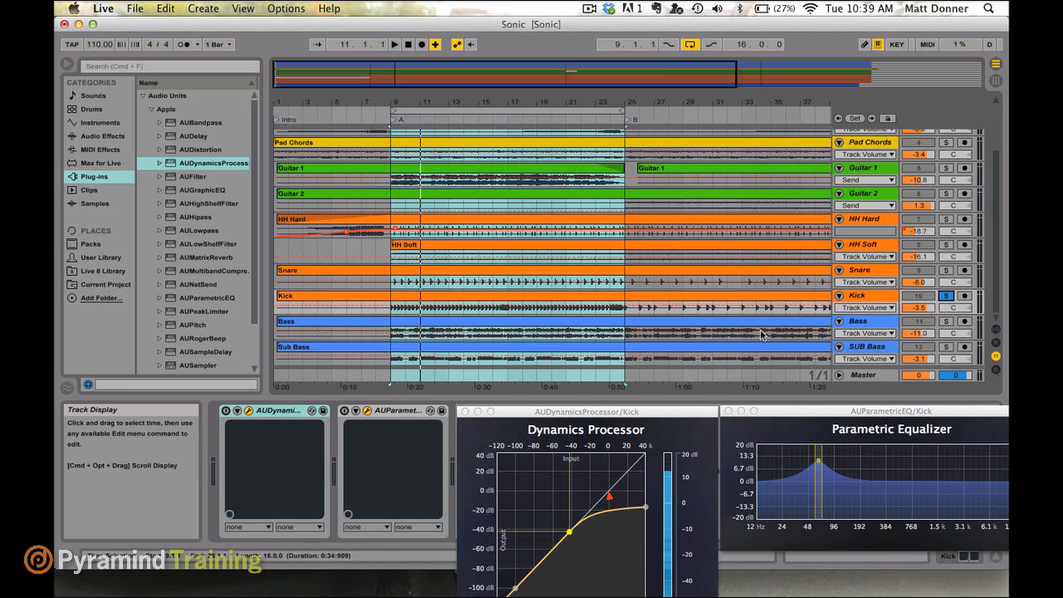
click(391, 410)
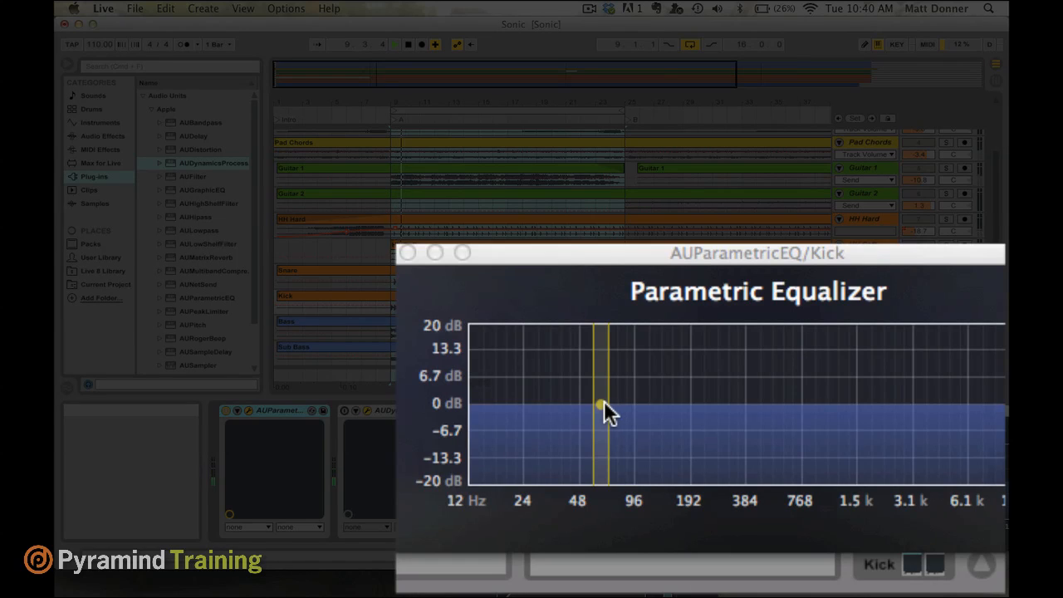
Step: Sweep a roughly 14 dB Kick EQ boost between 64 and 176 Hz, settling near 58 Hz
drag(599, 404, 631, 376)
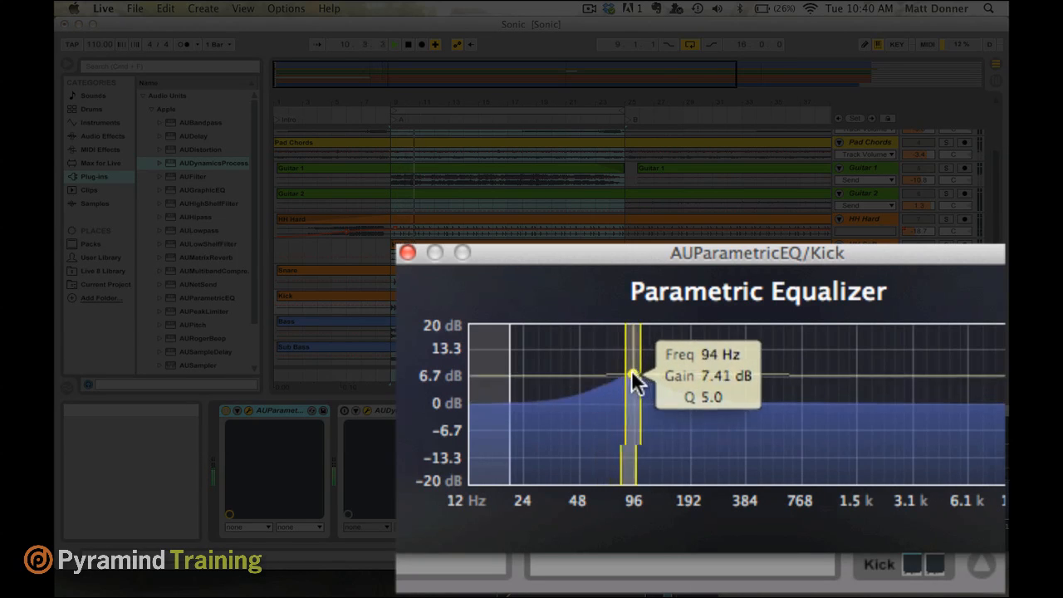
drag(631, 375, 672, 358)
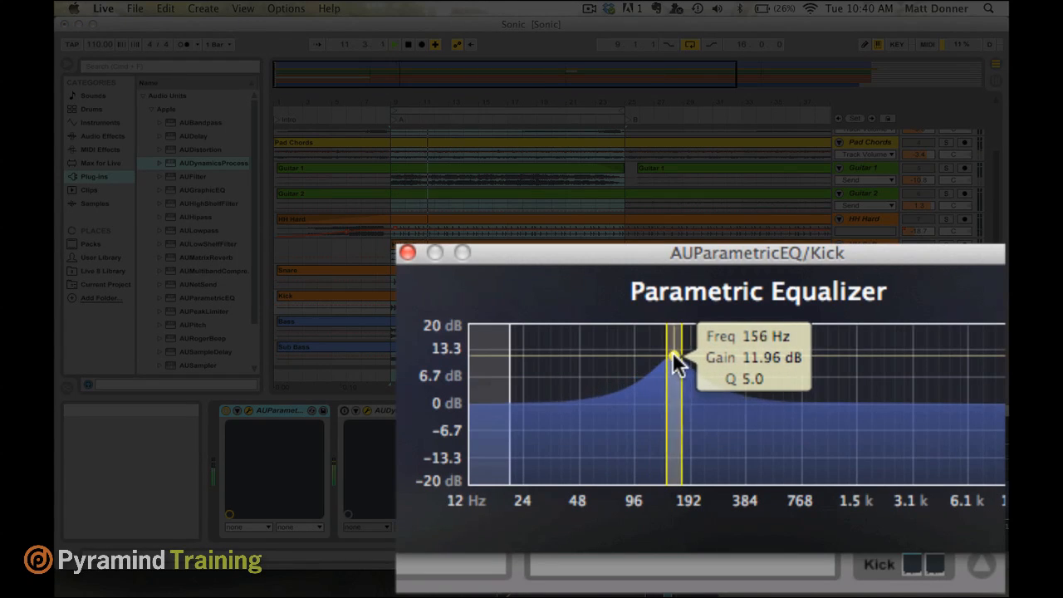
drag(672, 359, 681, 343)
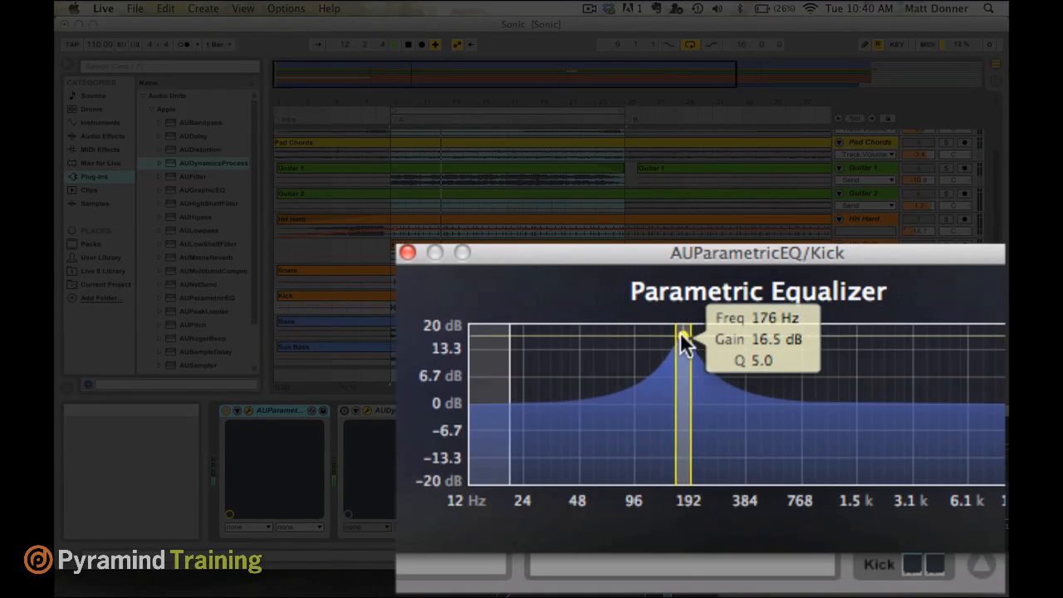
drag(681, 341, 644, 345)
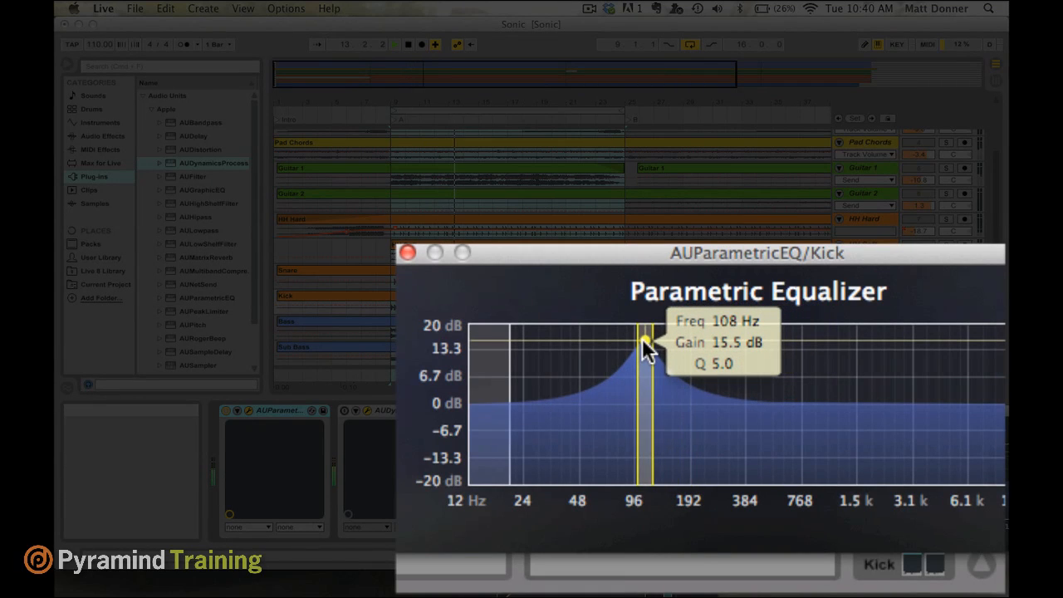
drag(648, 344, 623, 345)
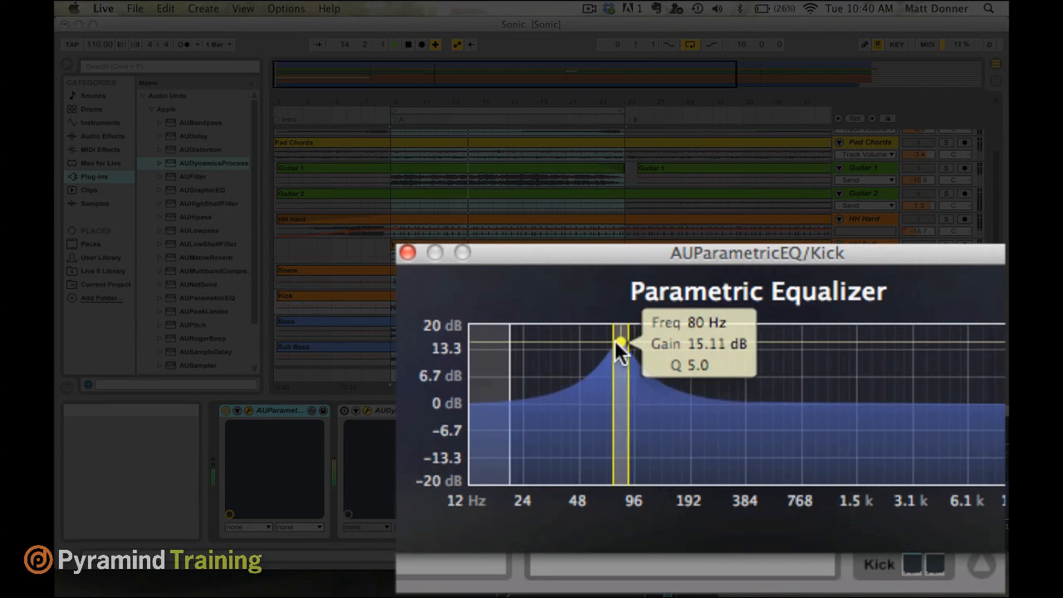
drag(621, 345, 604, 345)
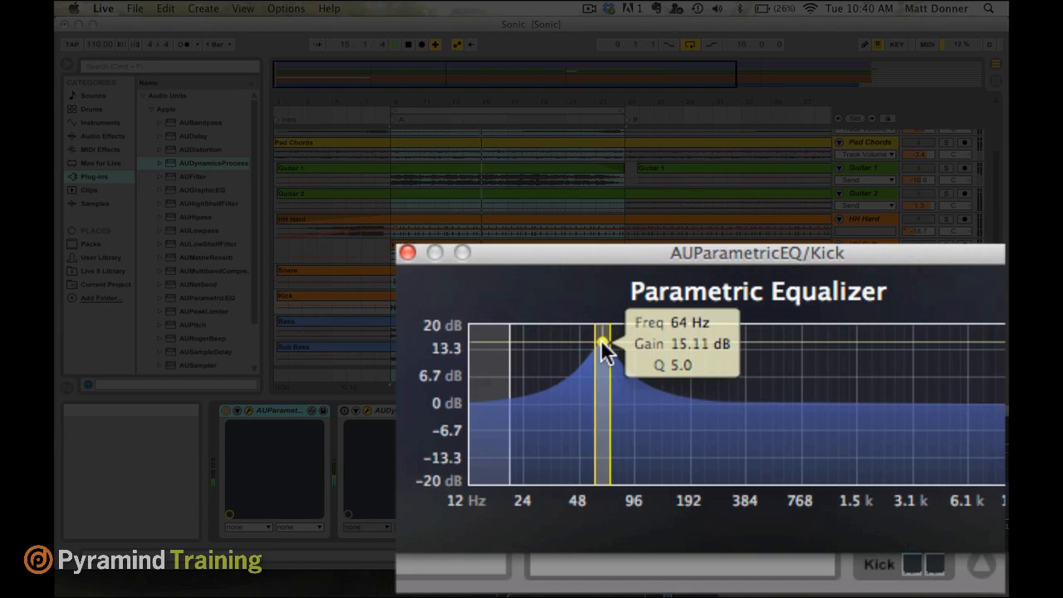
drag(603, 345, 638, 344)
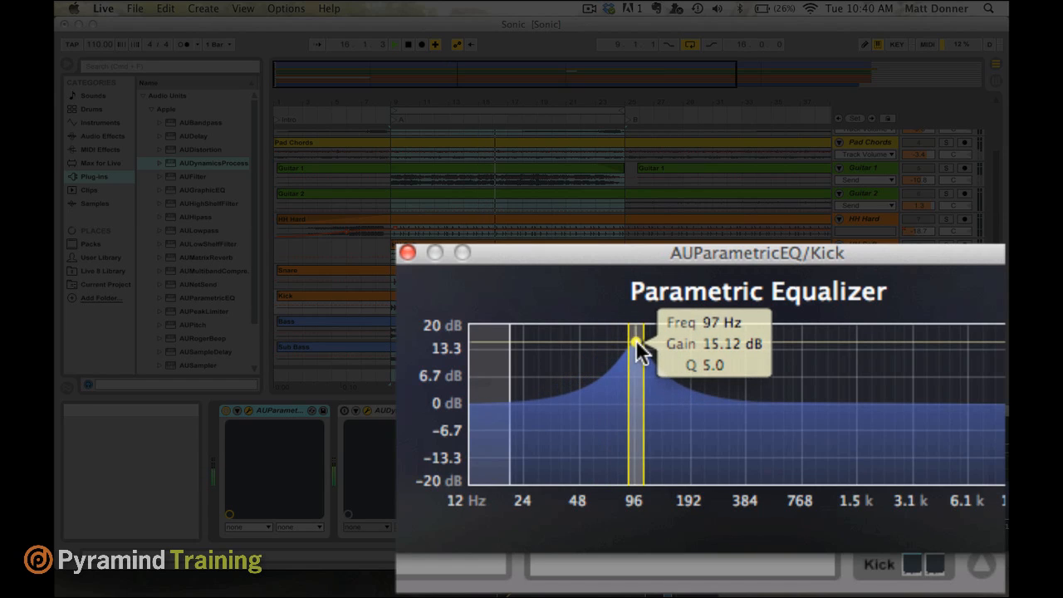
drag(638, 344, 652, 345)
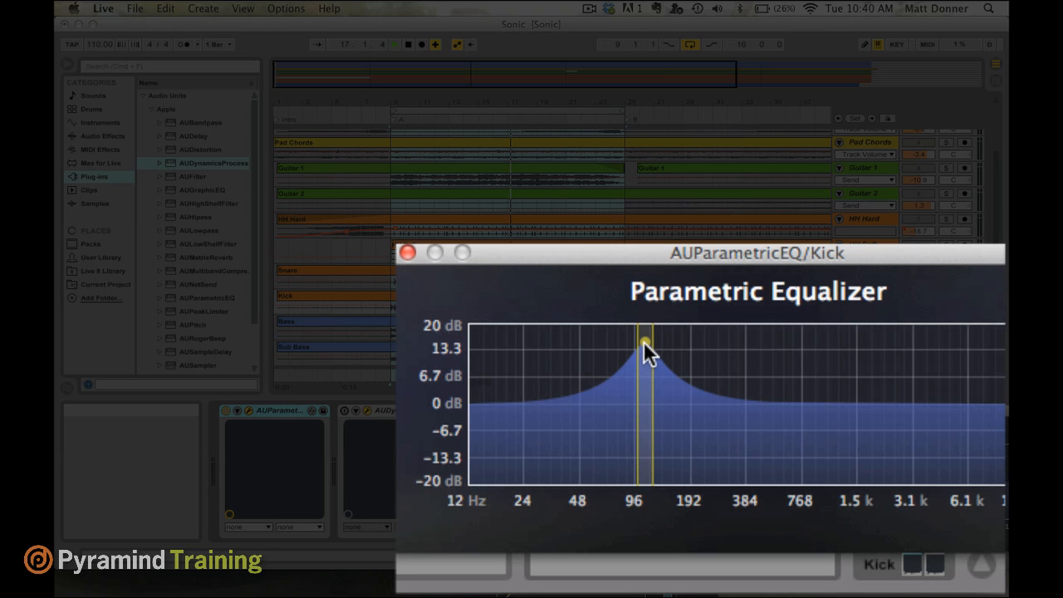
drag(646, 344, 596, 349)
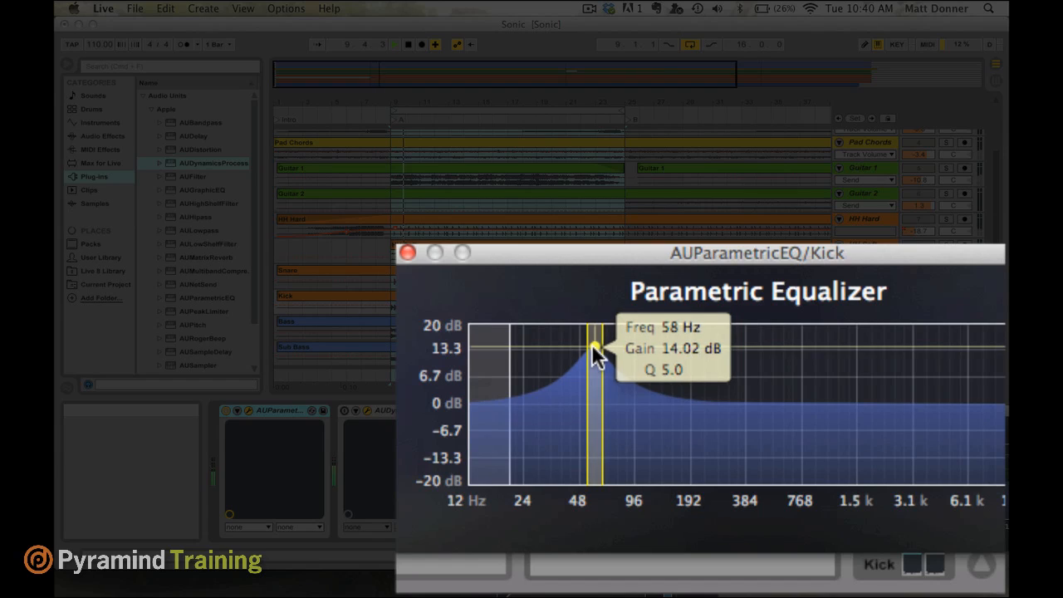
drag(594, 349, 604, 352)
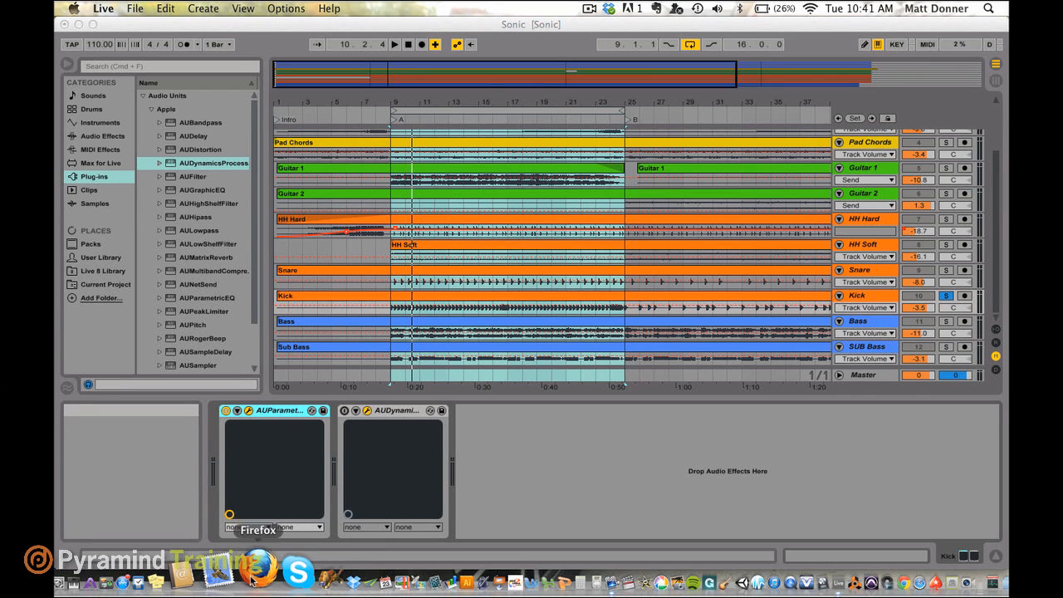
Step: Switch to Firefox from the Dock and get ready to search the web
click(258, 573)
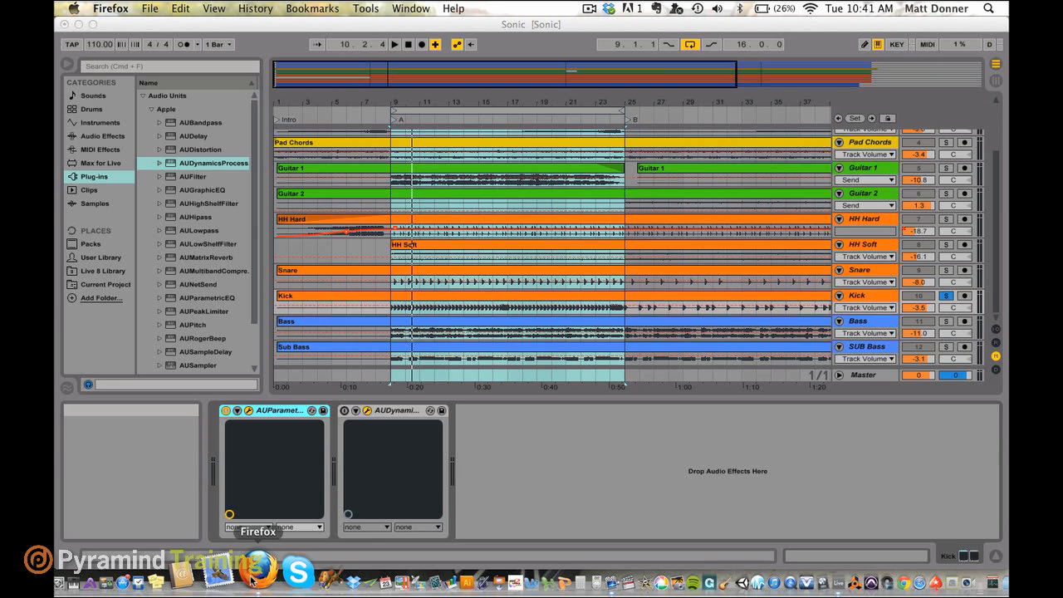
click(253, 573)
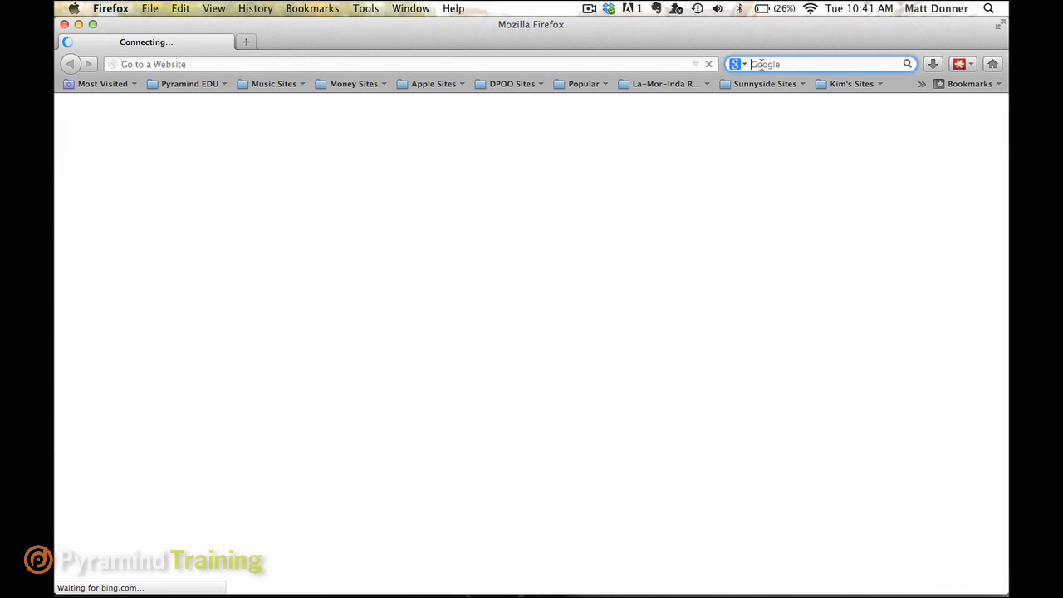
Step: Search 'frequency to pitch' and open the Pitch to Frequency Mappings page
text(frequency)
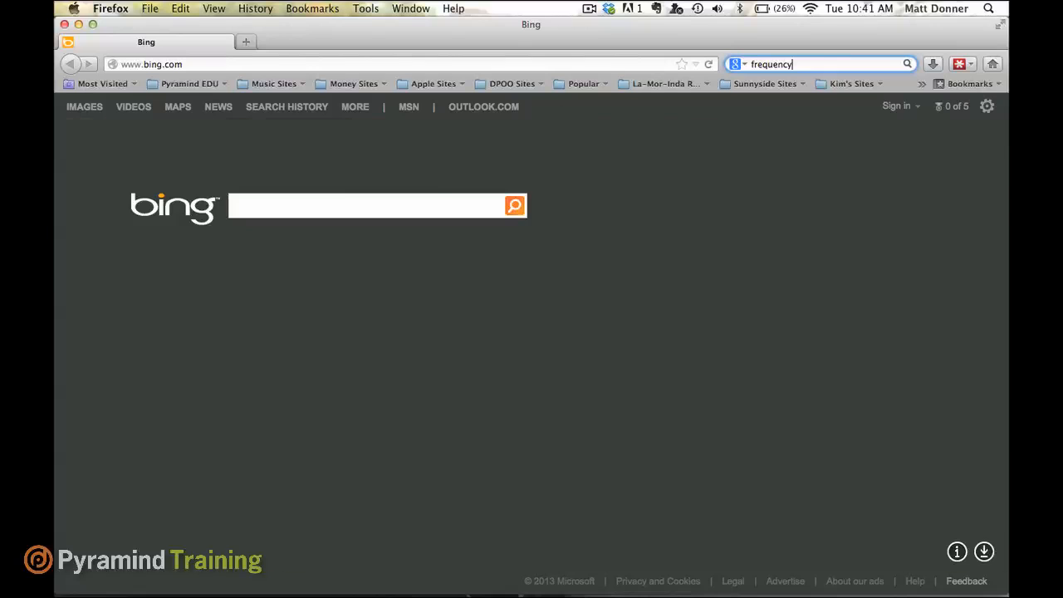
text(to pitch)
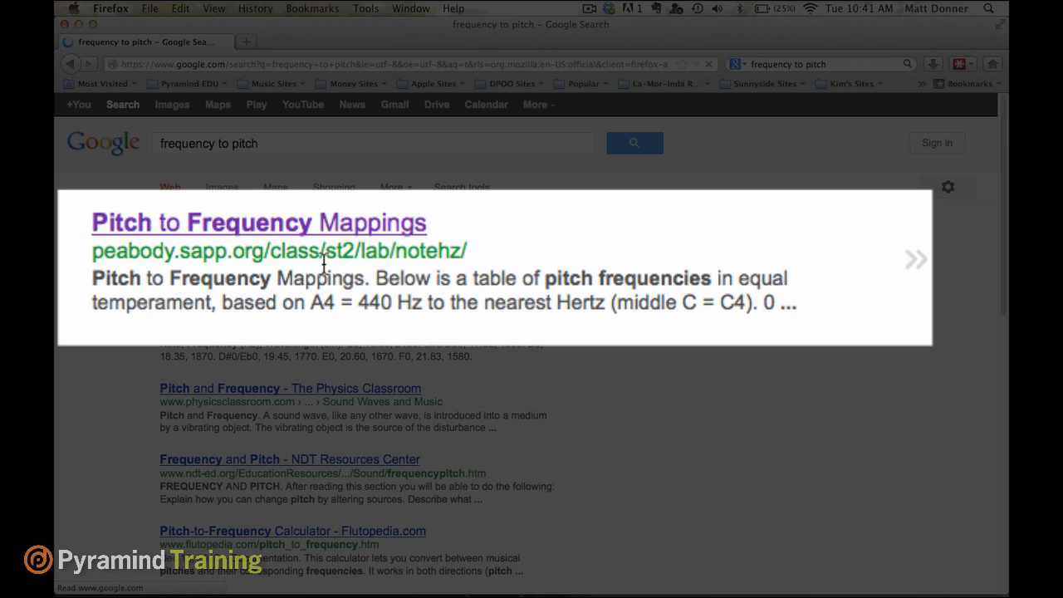
mouse_move(395, 264)
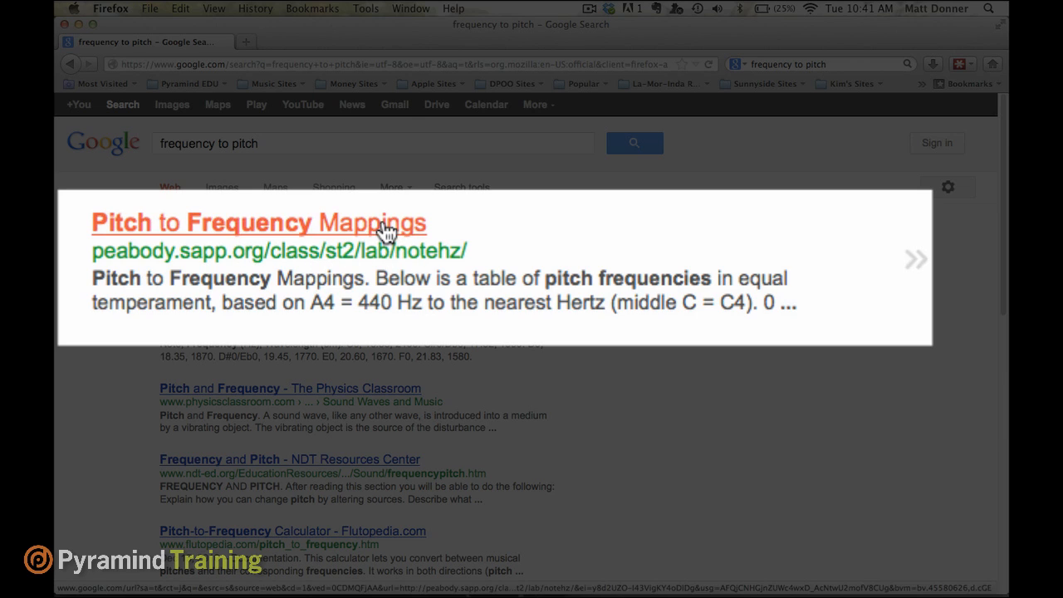
click(258, 222)
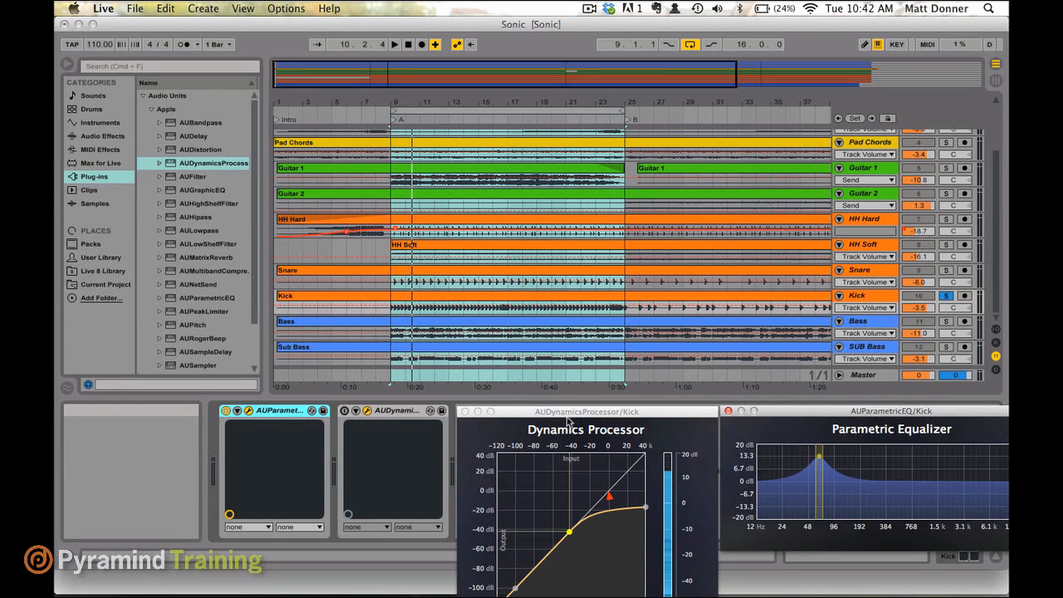
mouse_move(820, 461)
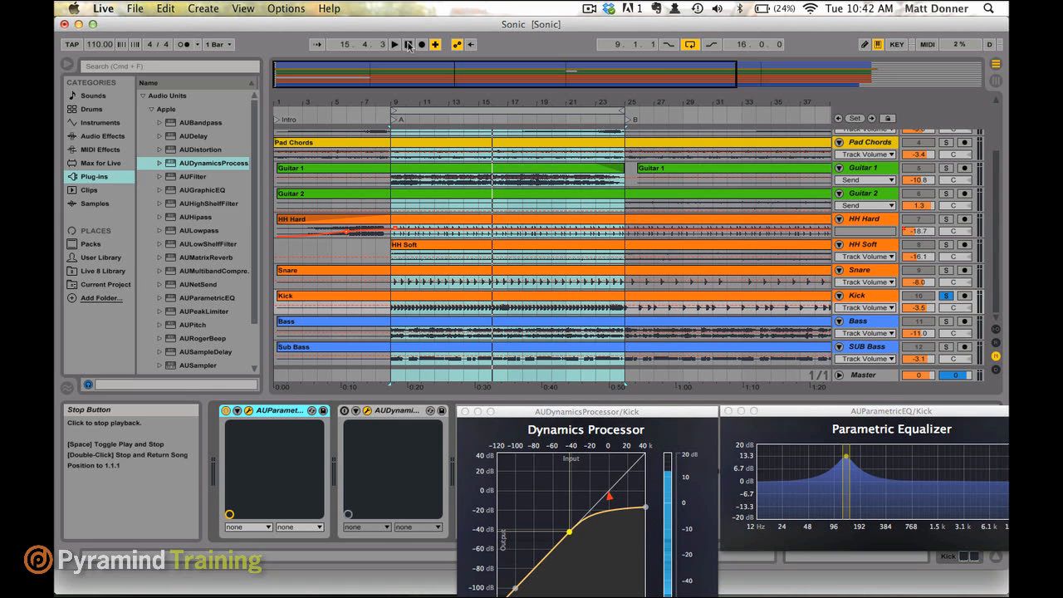
Step: Stop song playback after auditioning the kick through EQ then Dynamics Processor
click(396, 44)
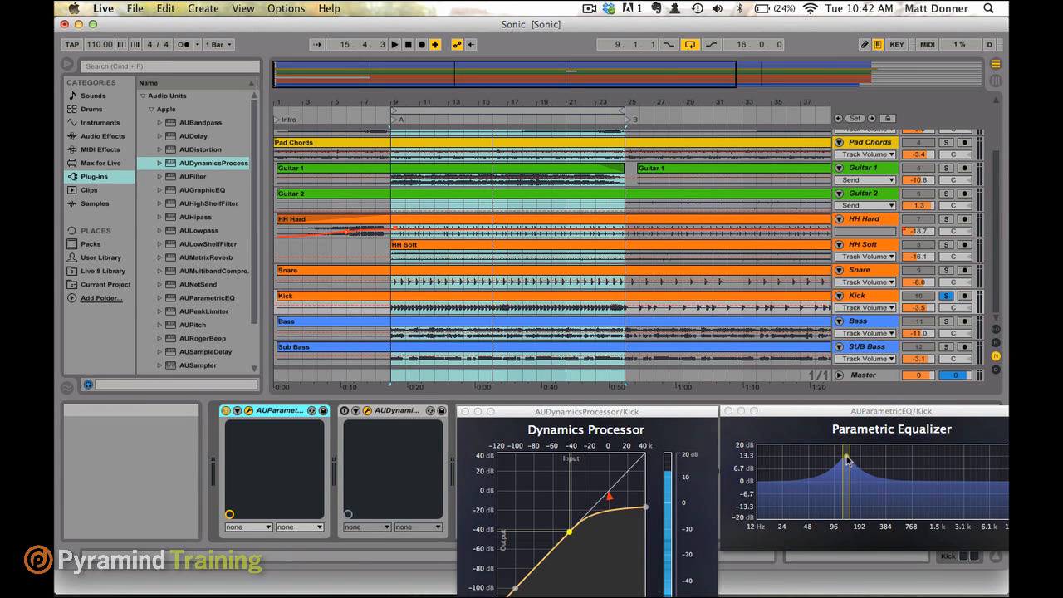
mouse_move(847, 461)
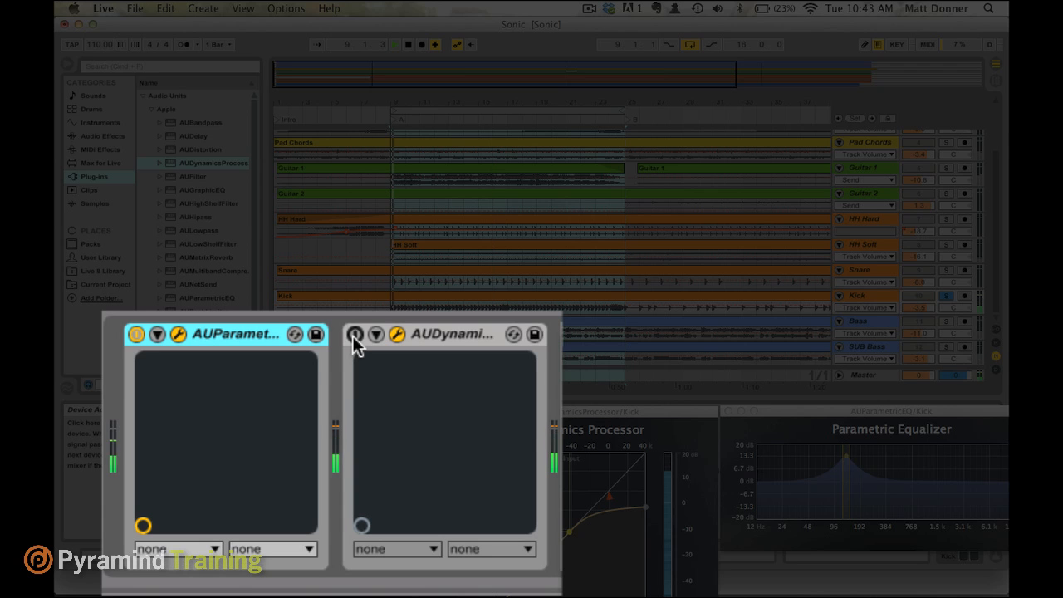
Step: Bypass the Kick's AUDynamicsProcessor to compare, then reactivate it
click(356, 334)
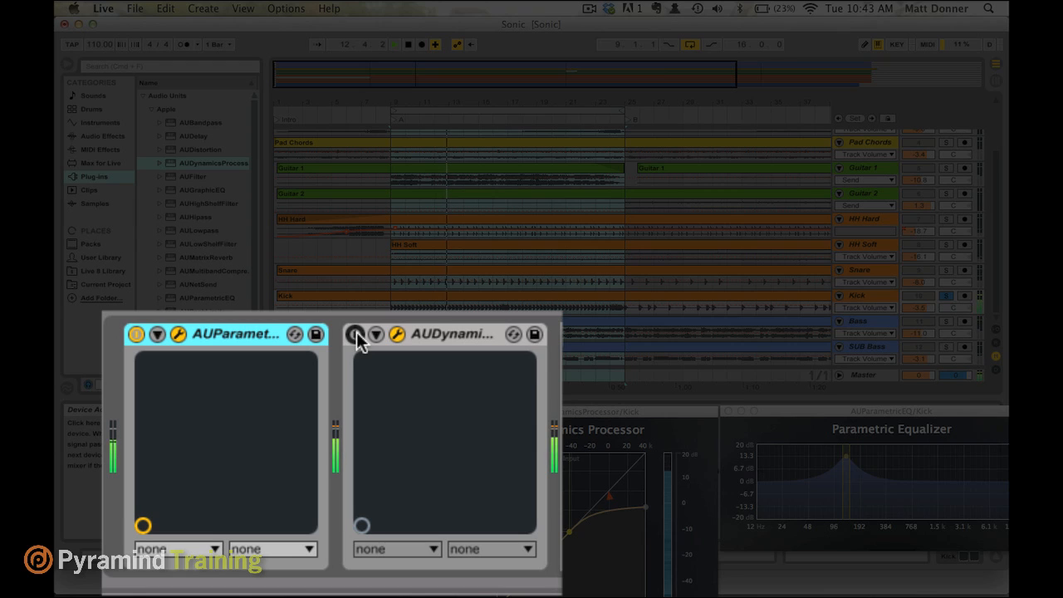
click(355, 334)
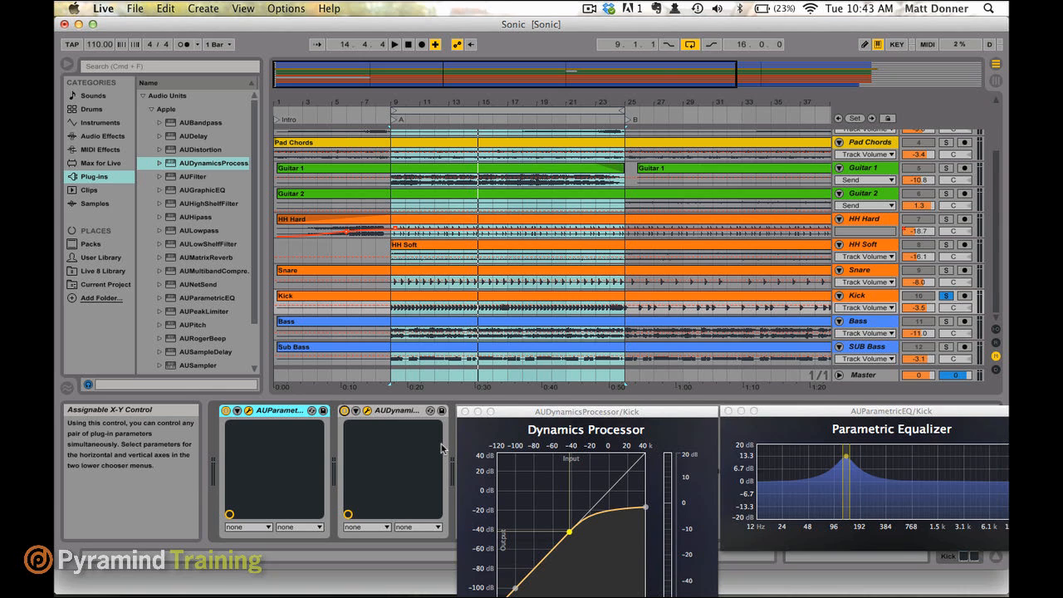
mouse_move(275, 495)
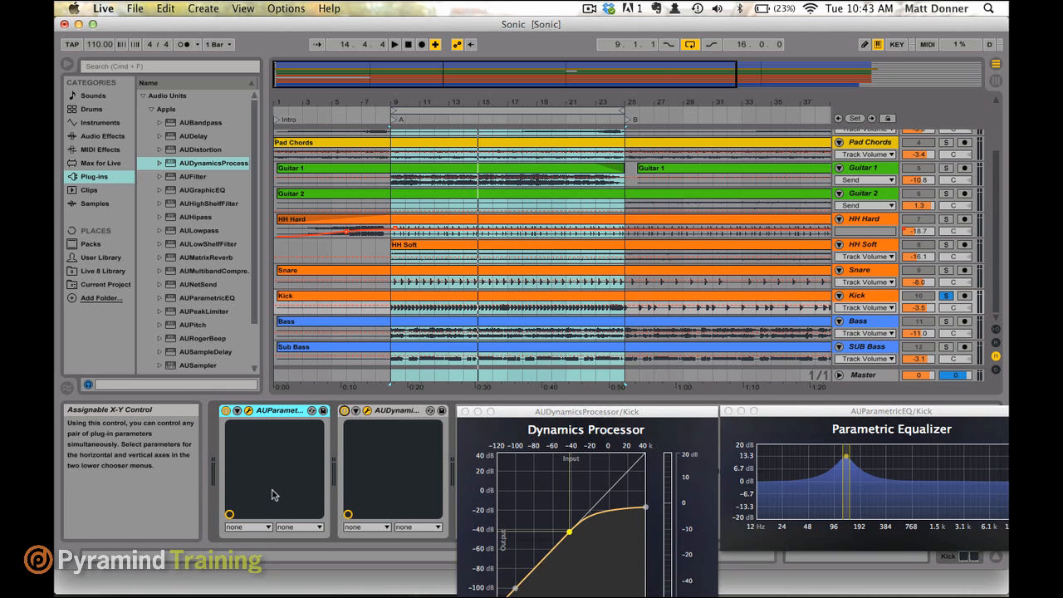
mouse_move(406, 442)
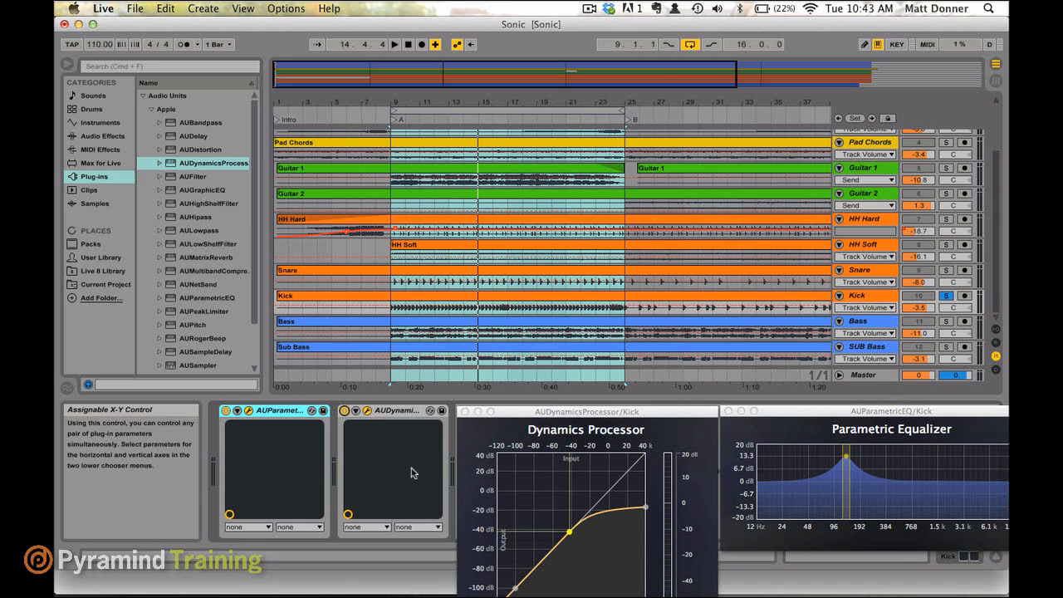
mouse_move(299, 459)
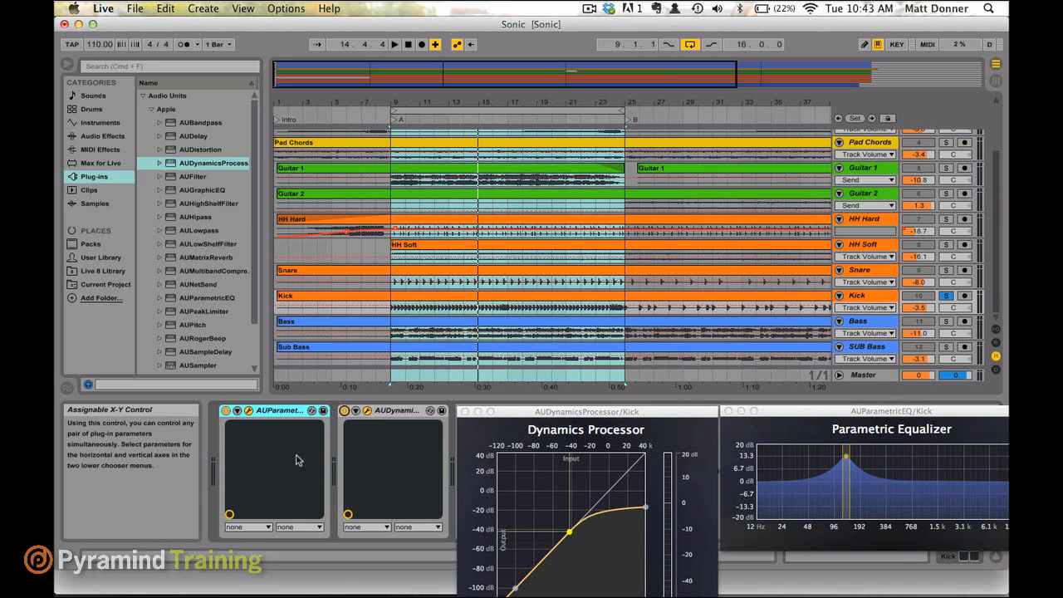
mouse_move(276, 474)
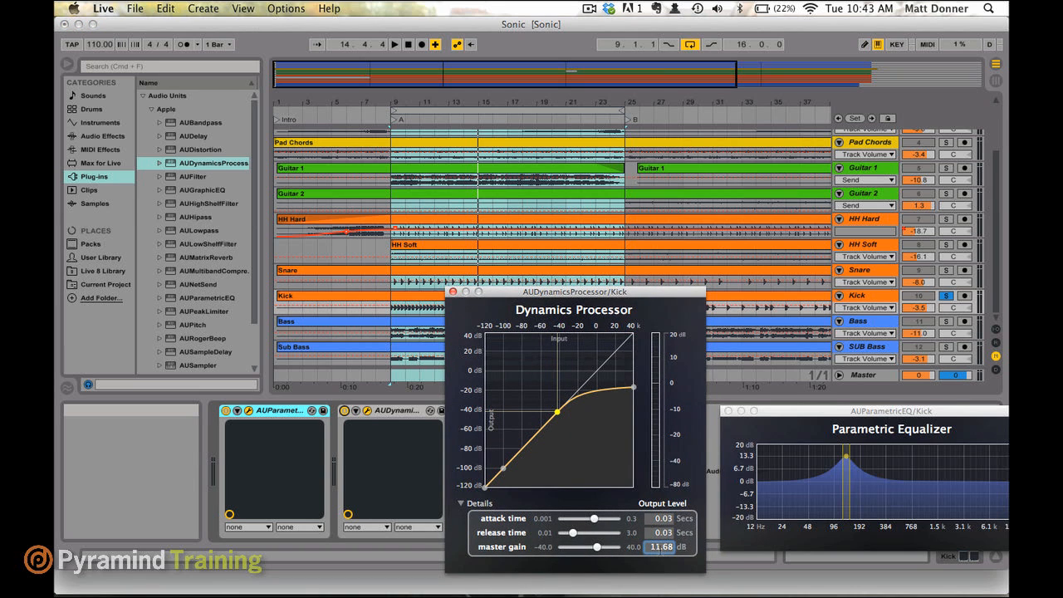
mouse_move(592, 392)
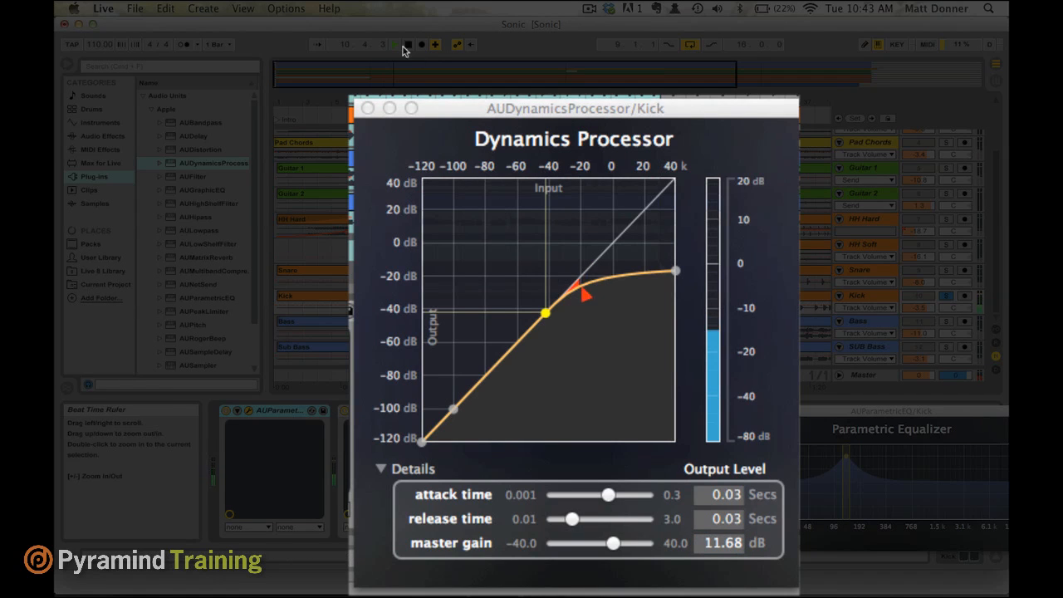
click(394, 44)
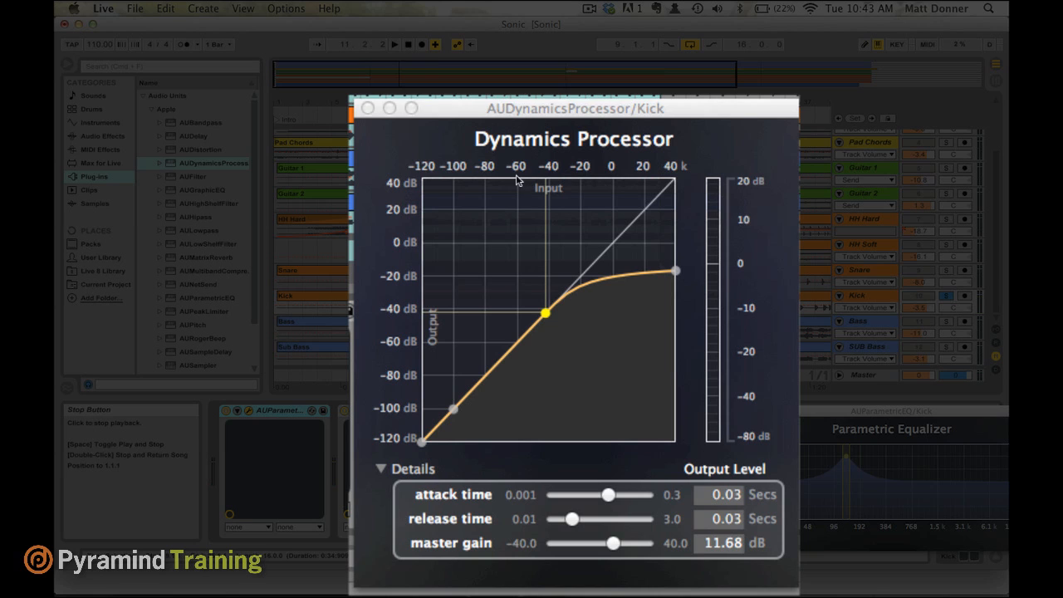
mouse_move(582, 287)
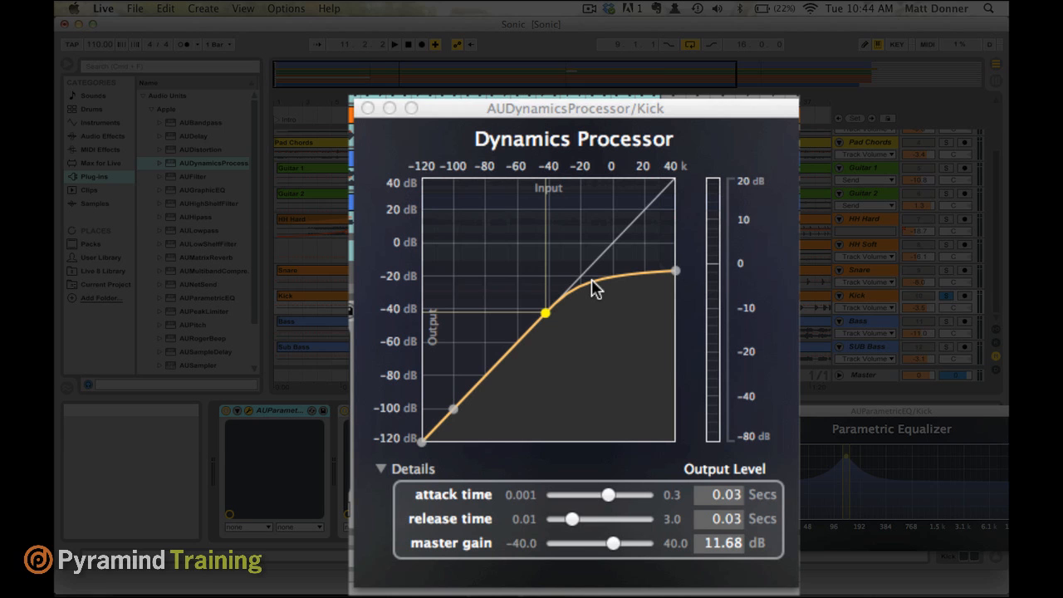
drag(575, 107, 575, 291)
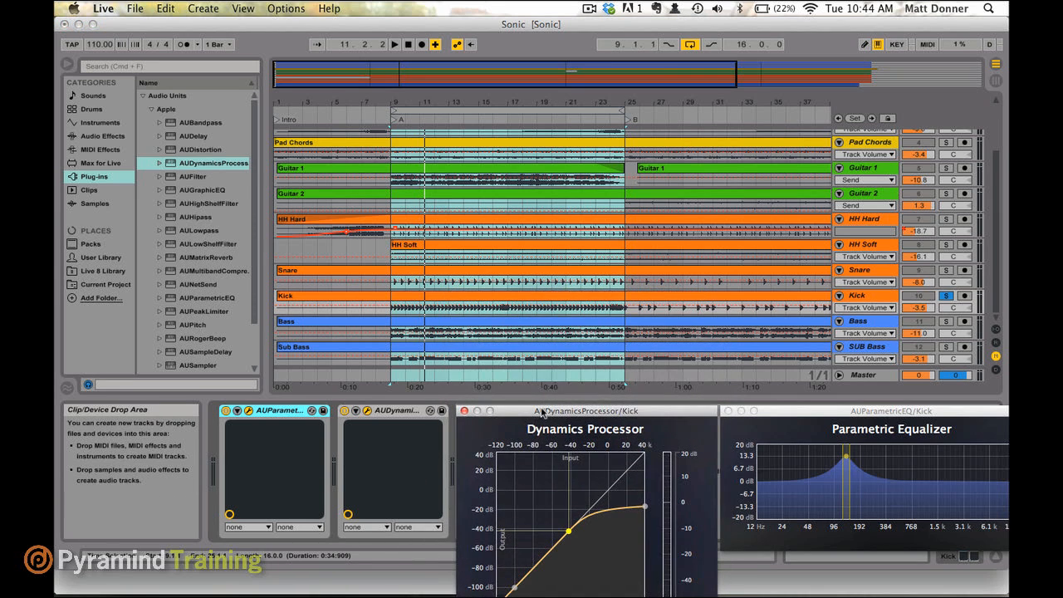
mouse_move(330, 438)
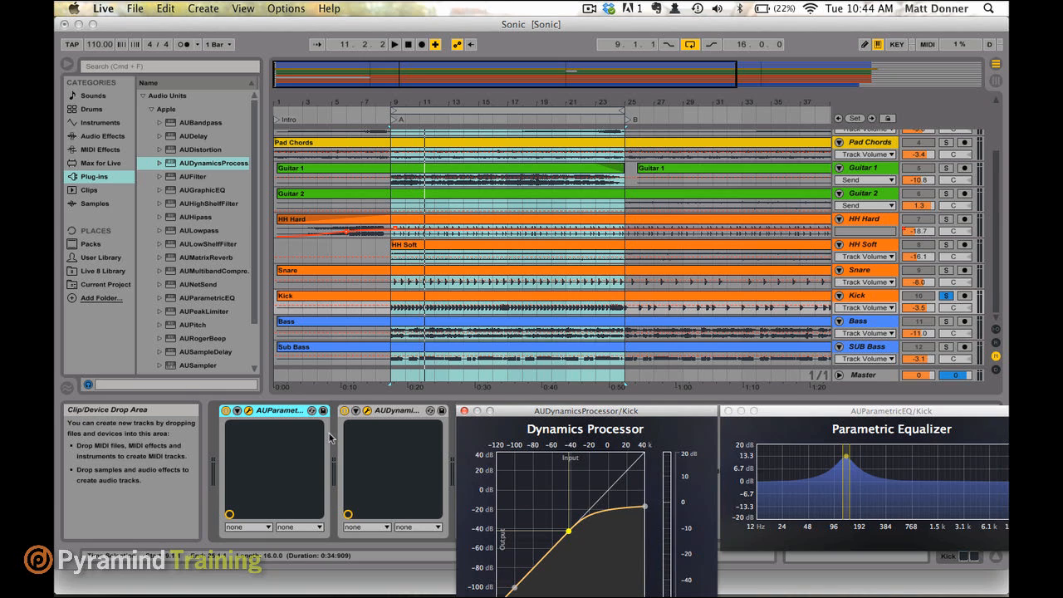
mouse_move(374, 441)
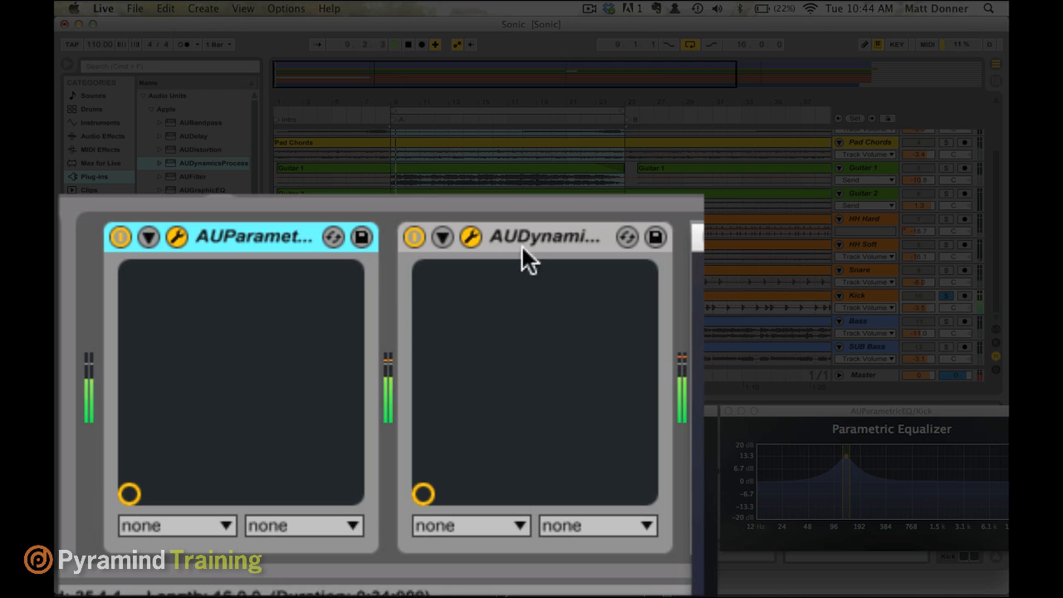
mouse_move(539, 253)
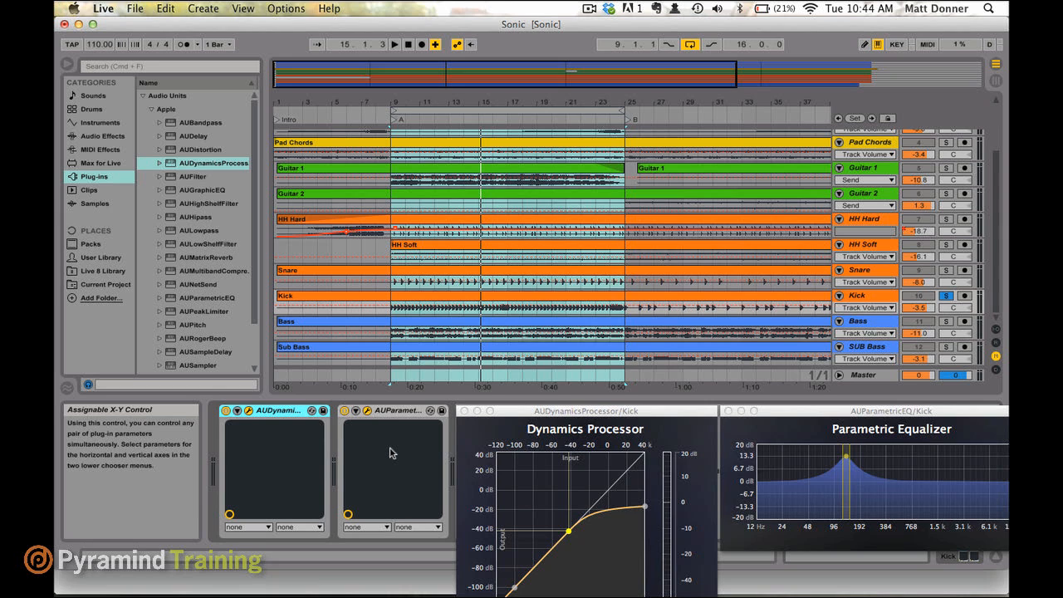
mouse_move(271, 497)
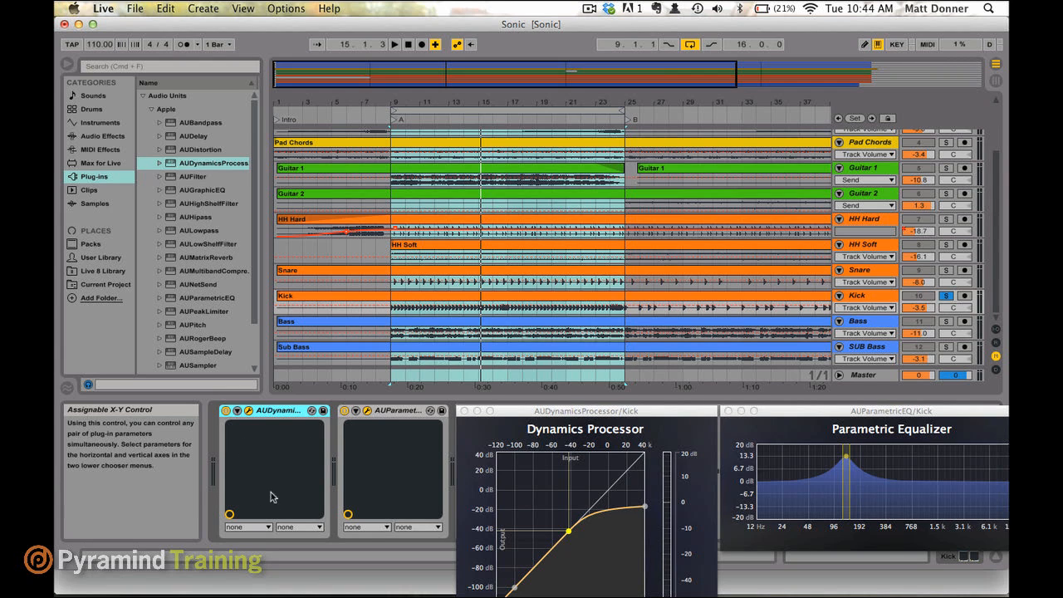
mouse_move(405, 469)
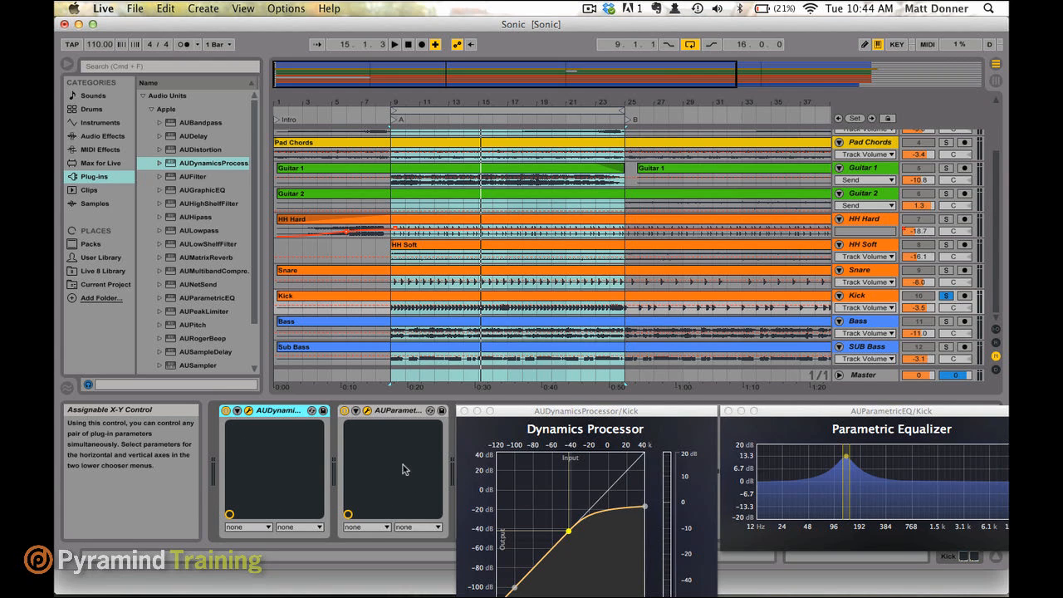
mouse_move(400, 466)
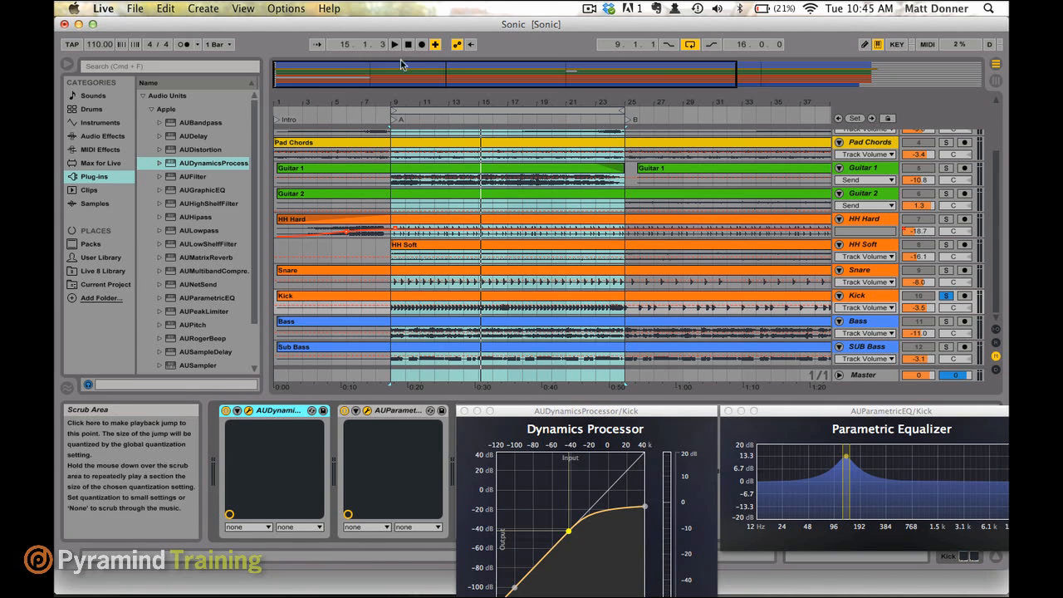
Step: Return the song position to bar 1 for full-song playback
click(408, 44)
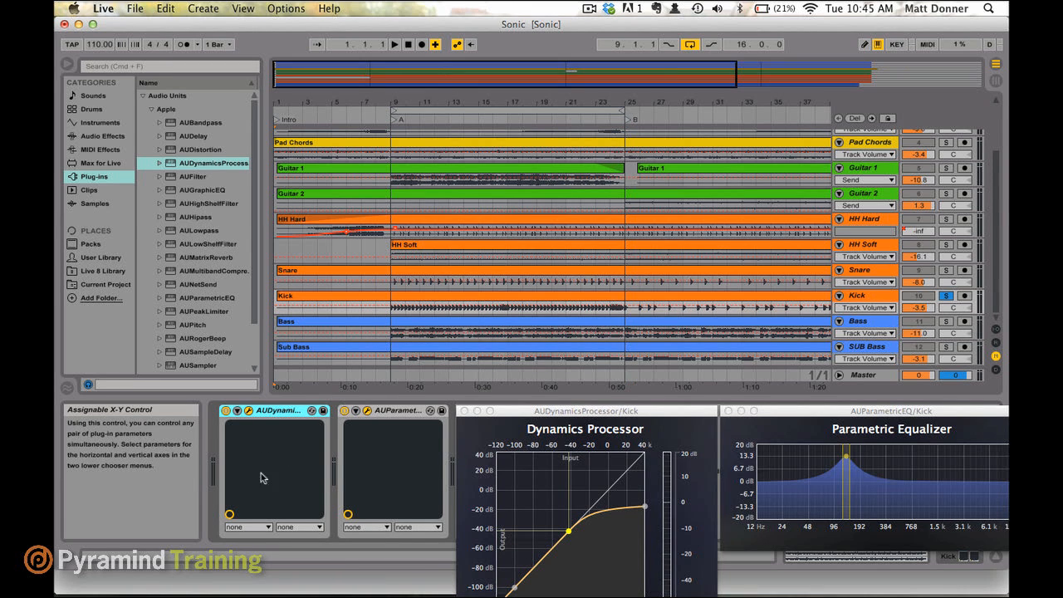
mouse_move(390, 479)
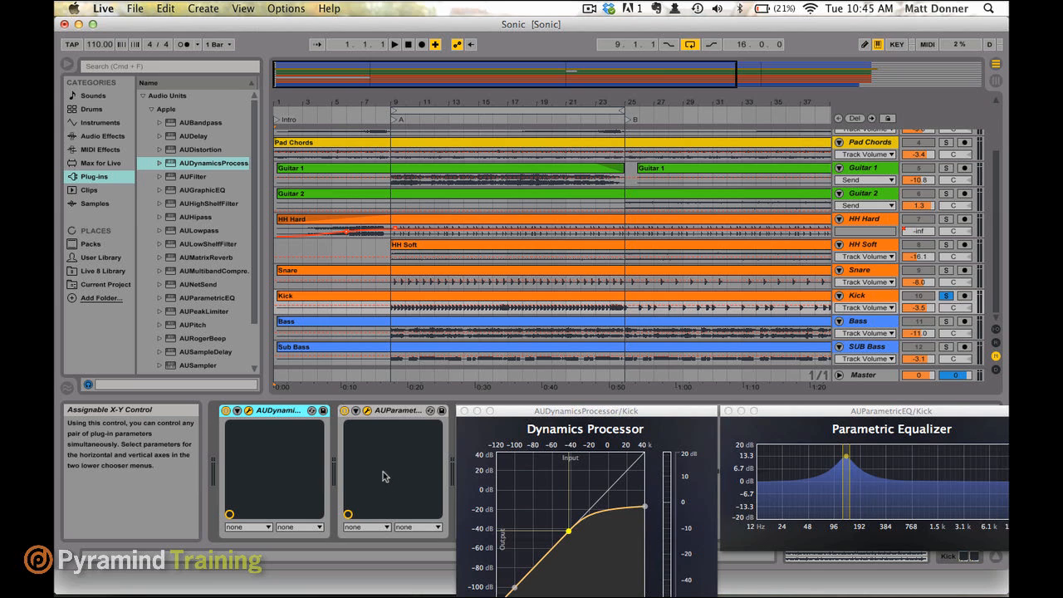
mouse_move(392, 464)
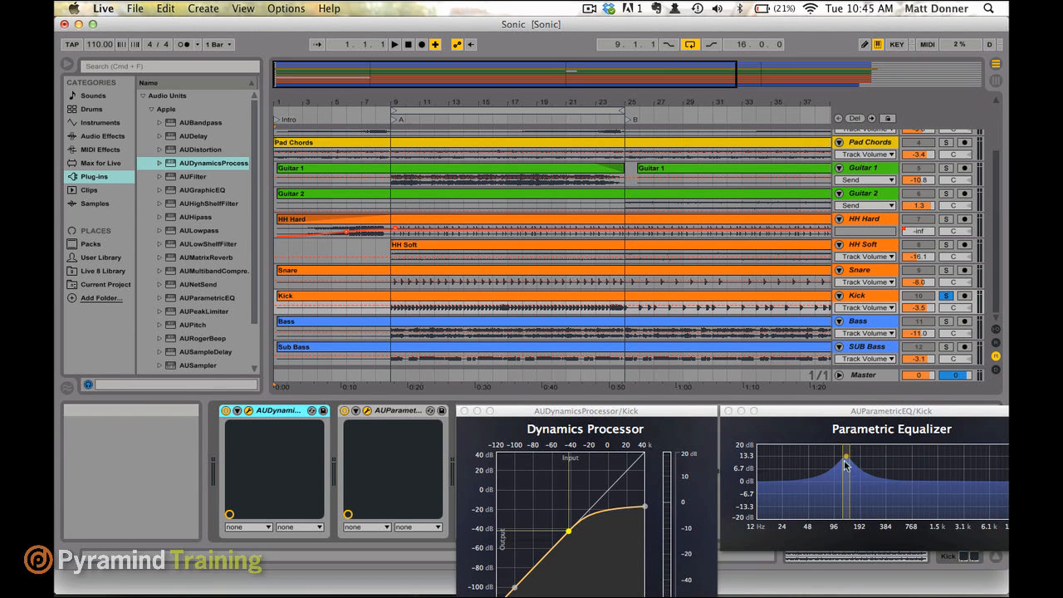
mouse_move(384, 464)
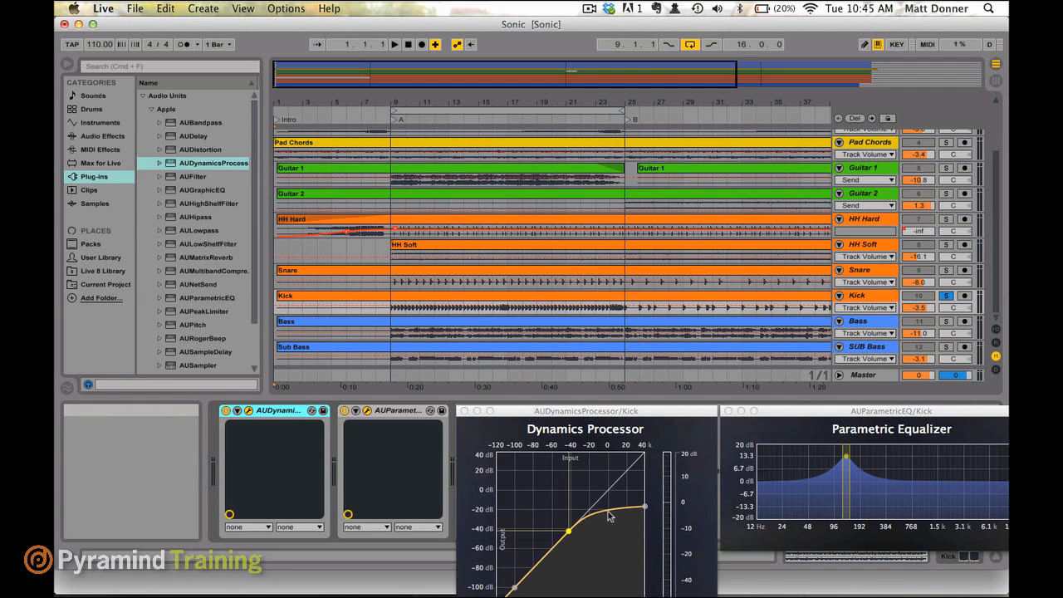
mouse_move(587, 541)
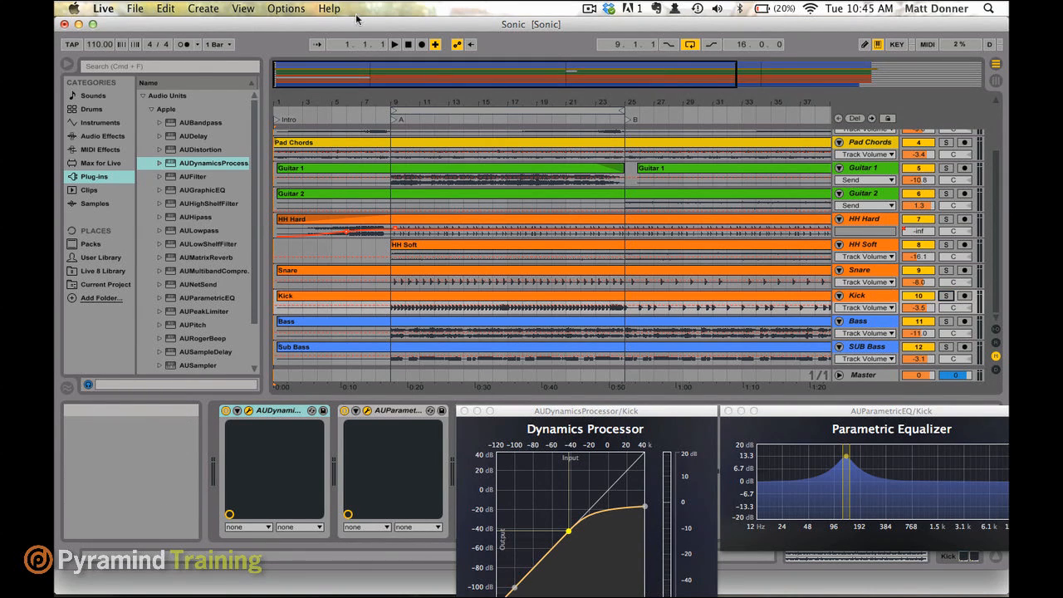
mouse_move(394, 44)
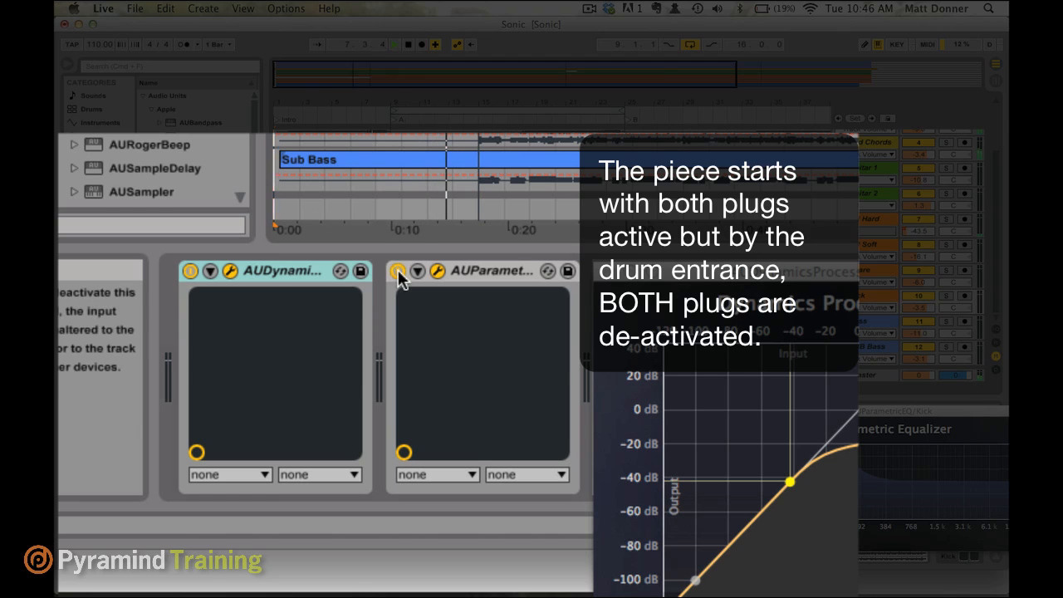
Step: Deactivate the Kick's AUParametricEQ and AUDynamicsProcessor devices
click(190, 272)
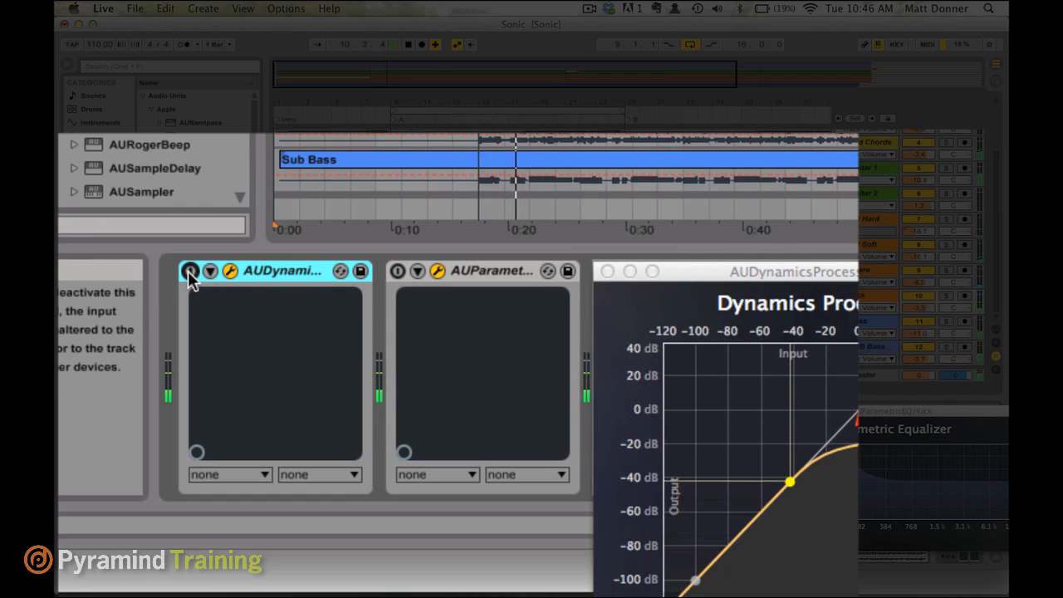
click(191, 271)
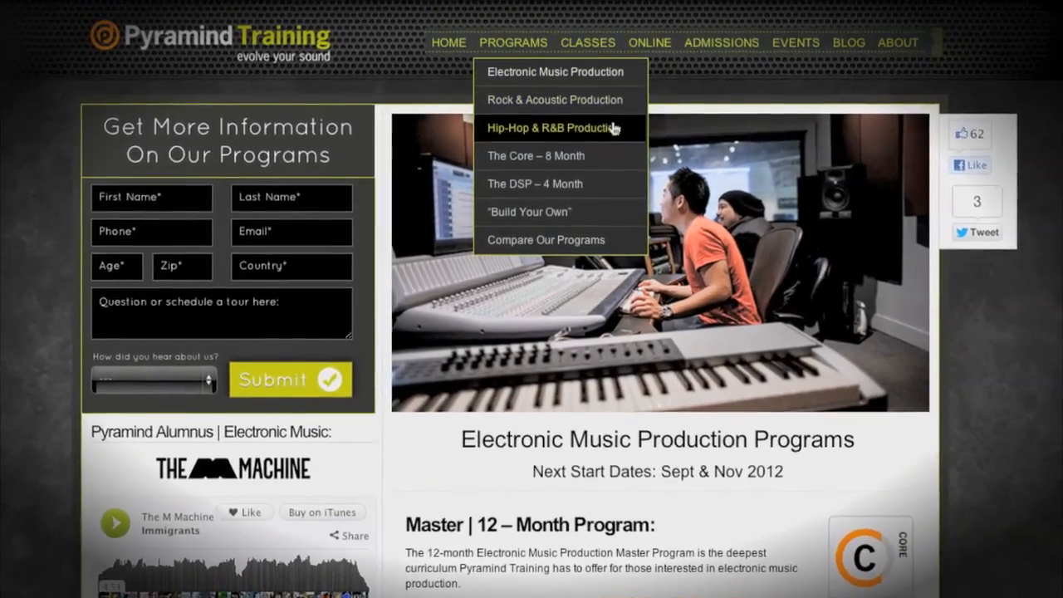
scroll(down, 3)
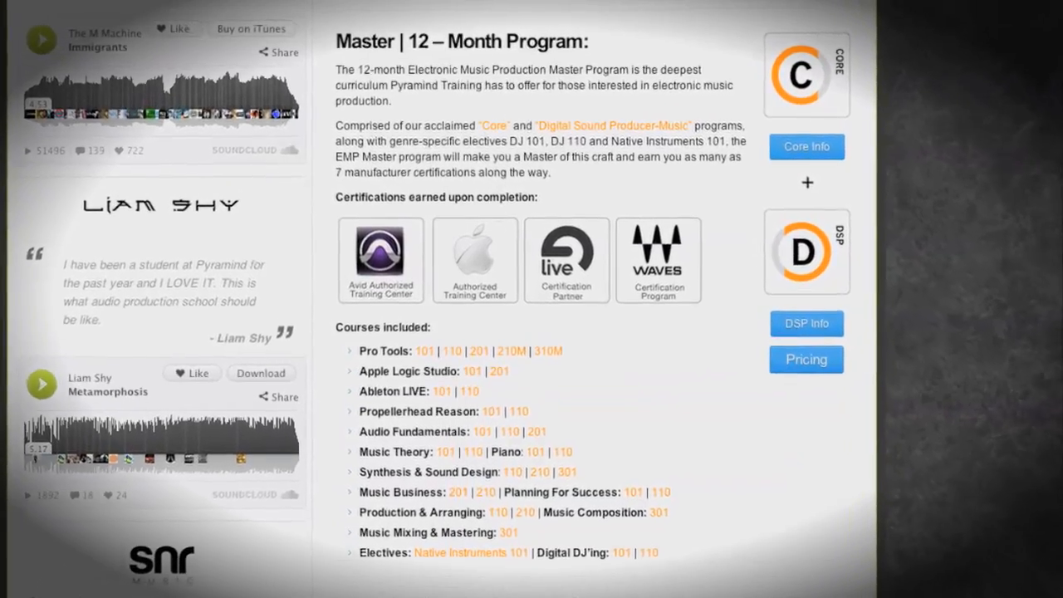